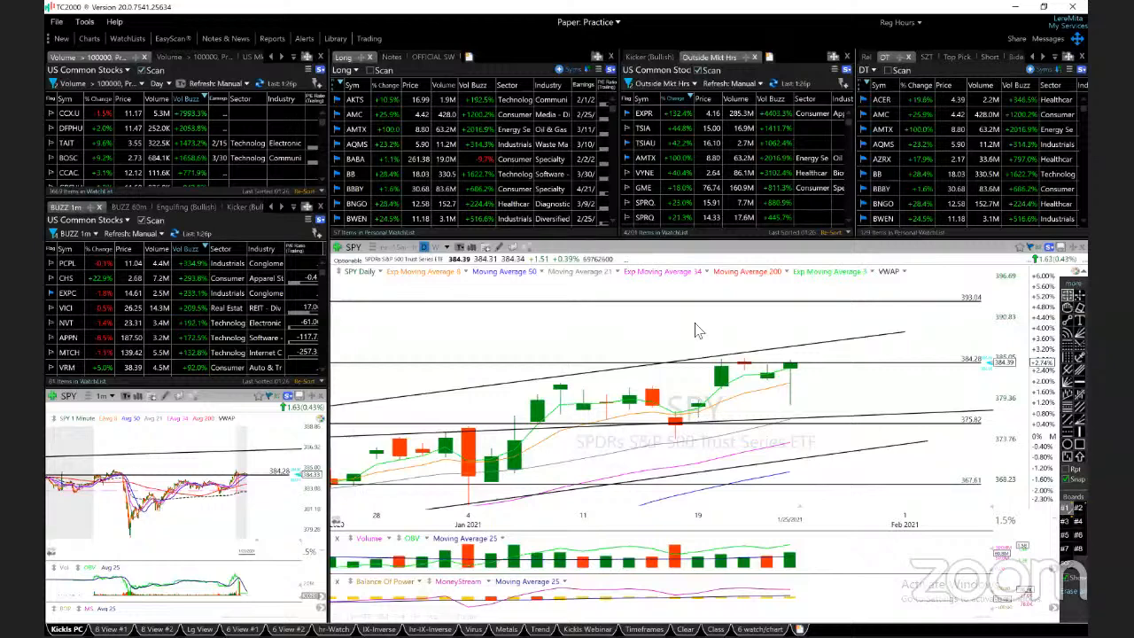
mouse_move(987, 368)
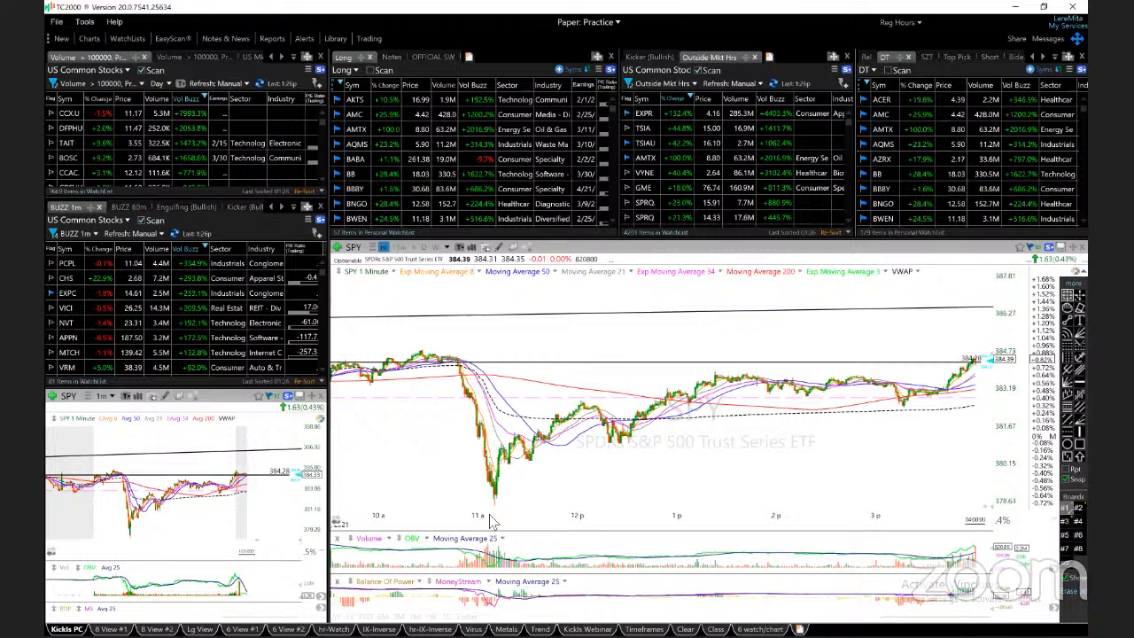
mouse_move(509, 451)
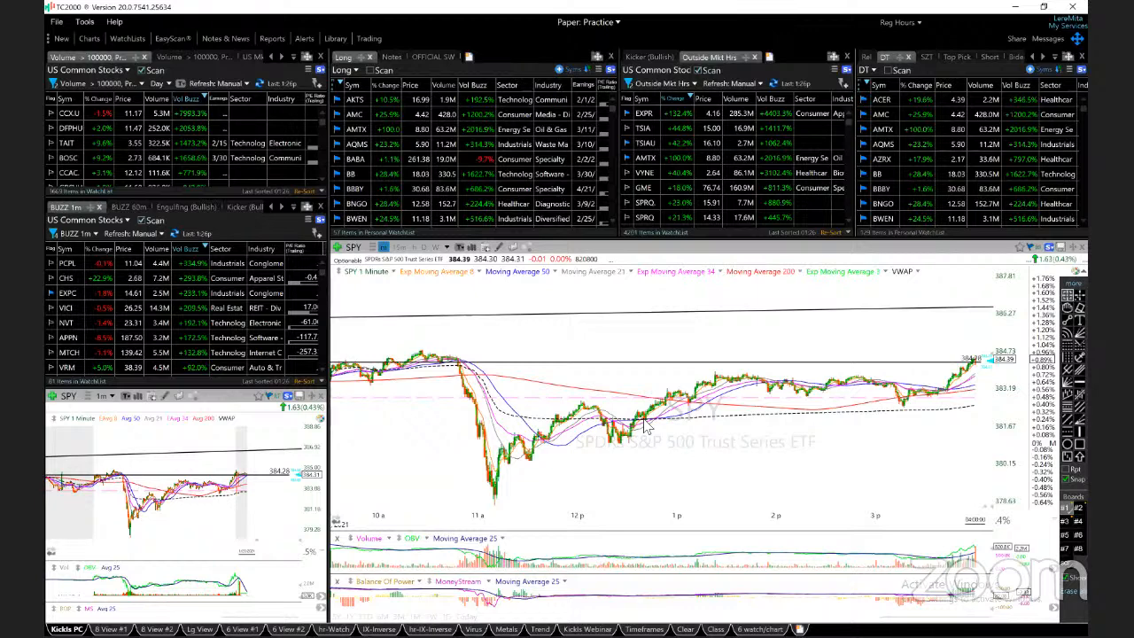
Load the AKTS daily chart from the Long watchlist, then move on to AMTX
left_click(370, 271)
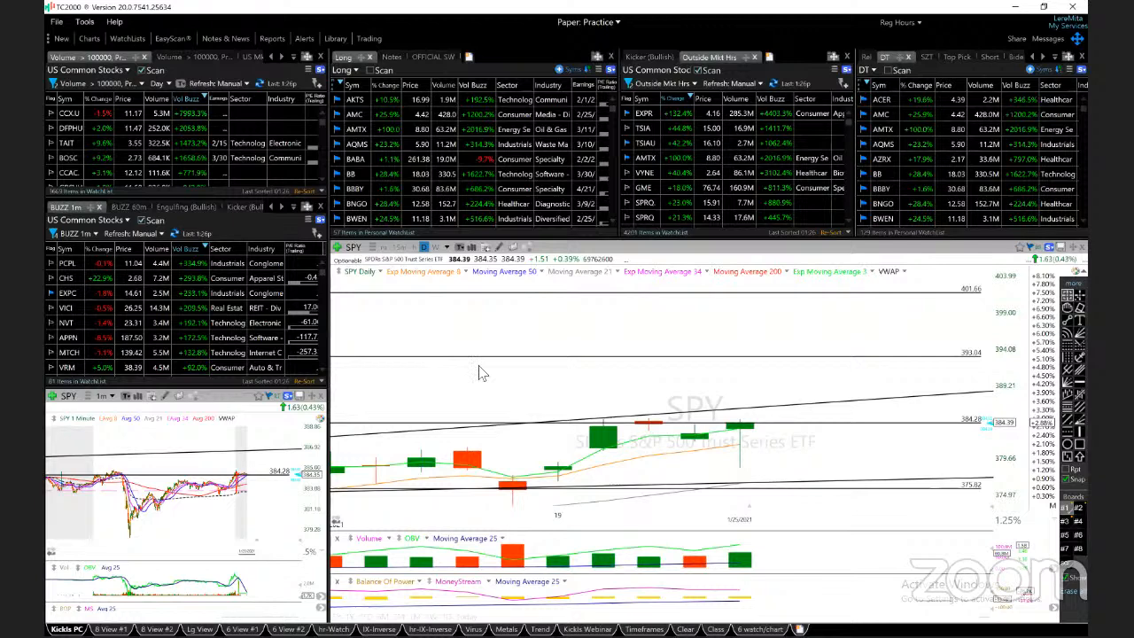
left_click(356, 100)
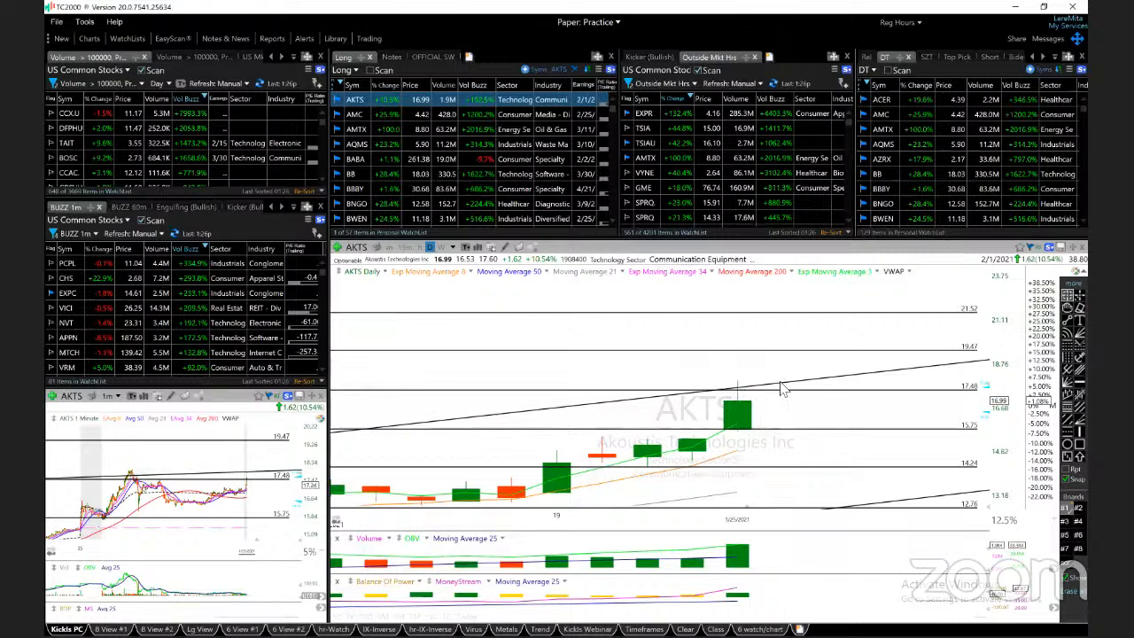
mouse_move(805, 467)
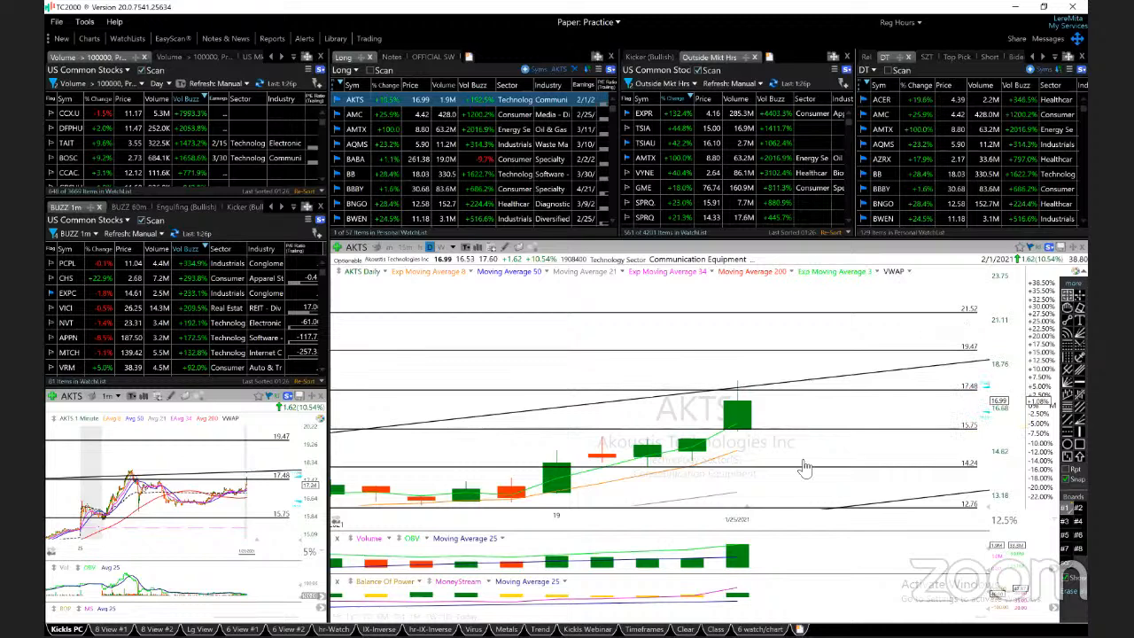
left_click(355, 114)
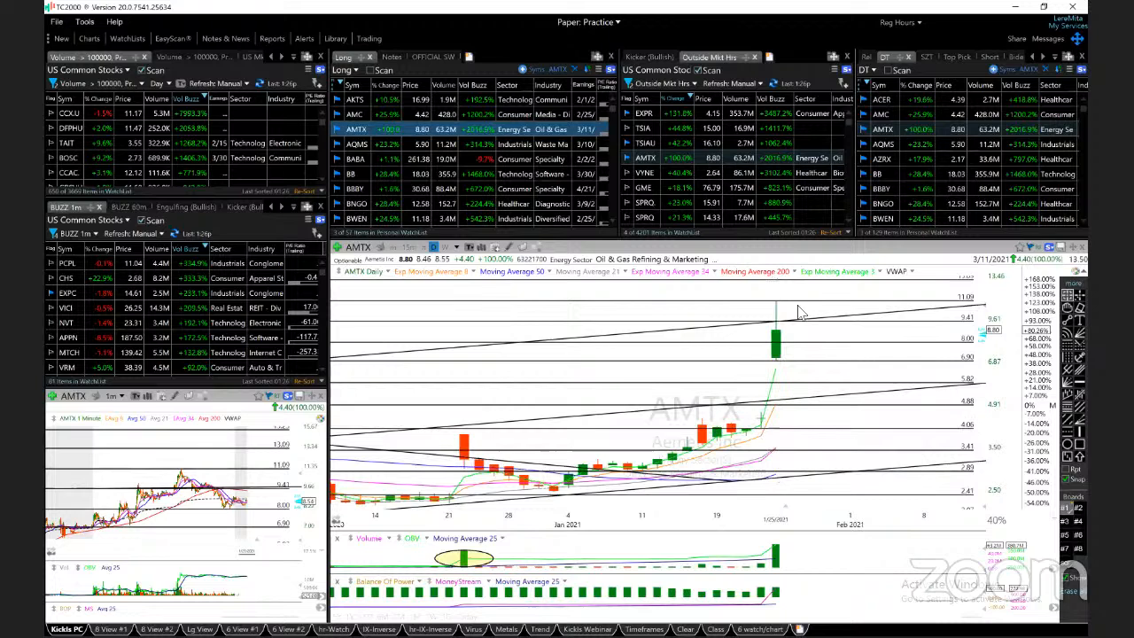
mouse_move(759, 308)
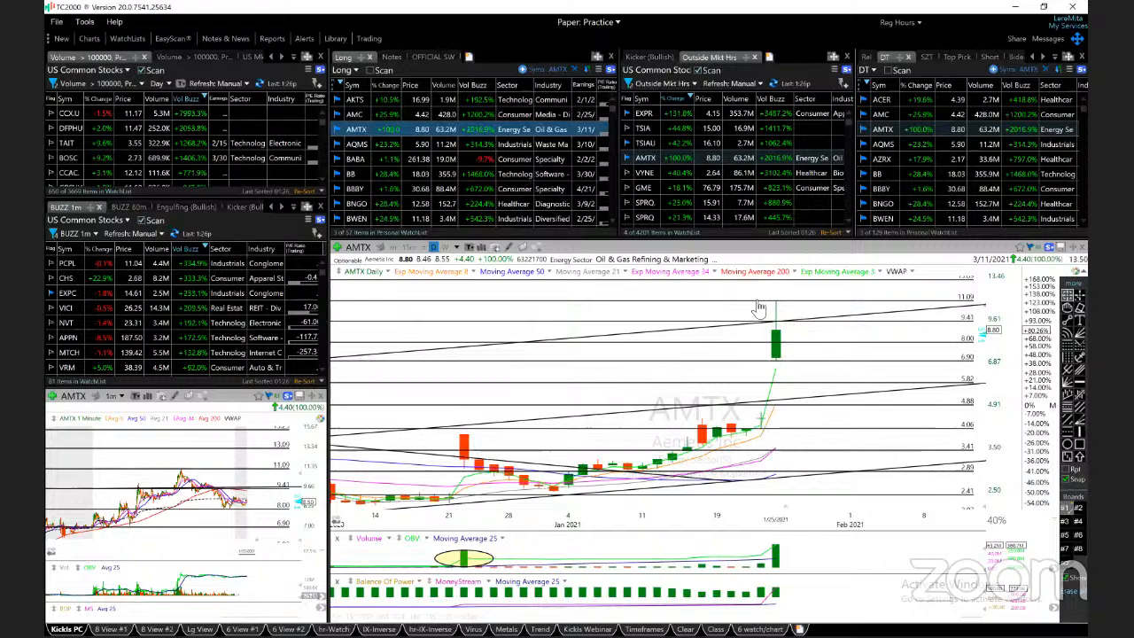
mouse_move(782, 370)
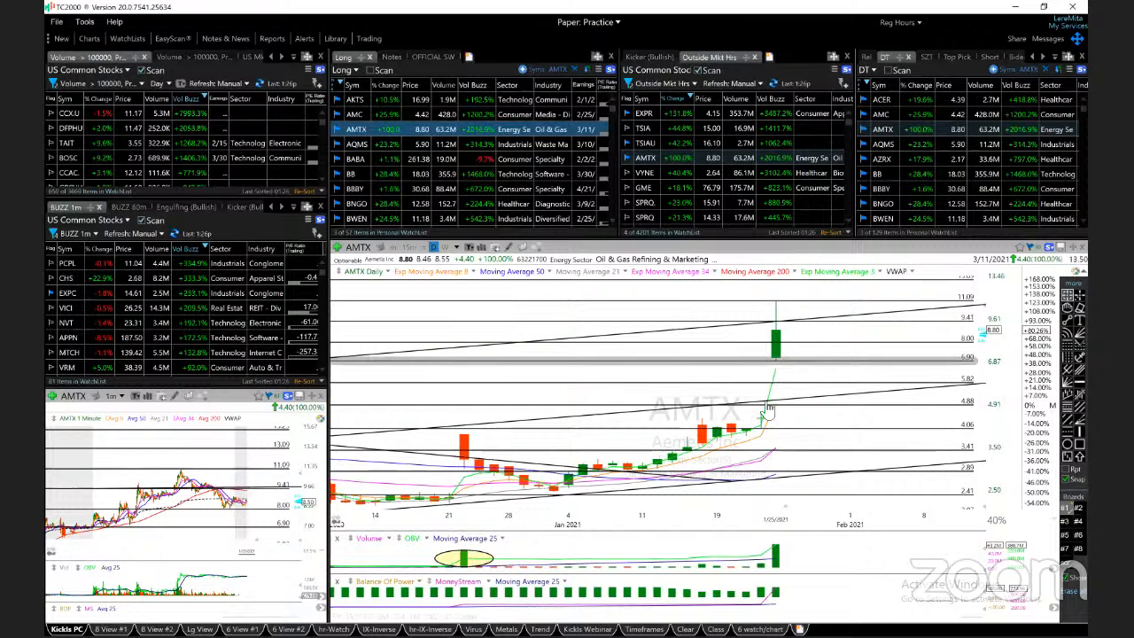
mouse_move(1045, 328)
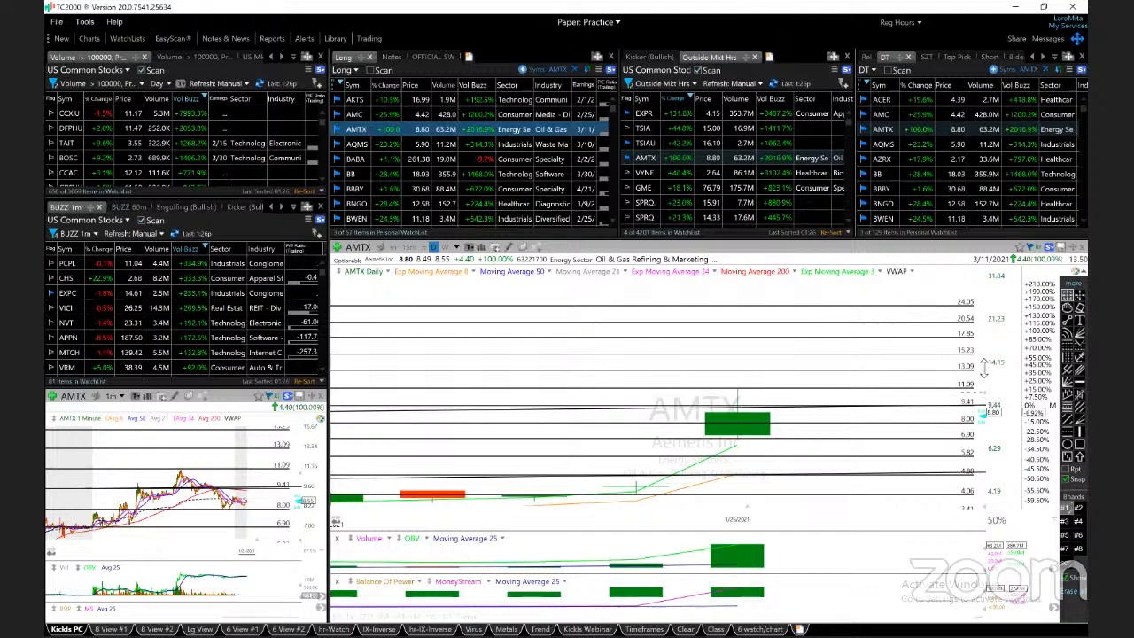
Load the AQMS daily chart to review its channel trendlines and levels near 4.78, 6.30 and 8.02
left_click(356, 143)
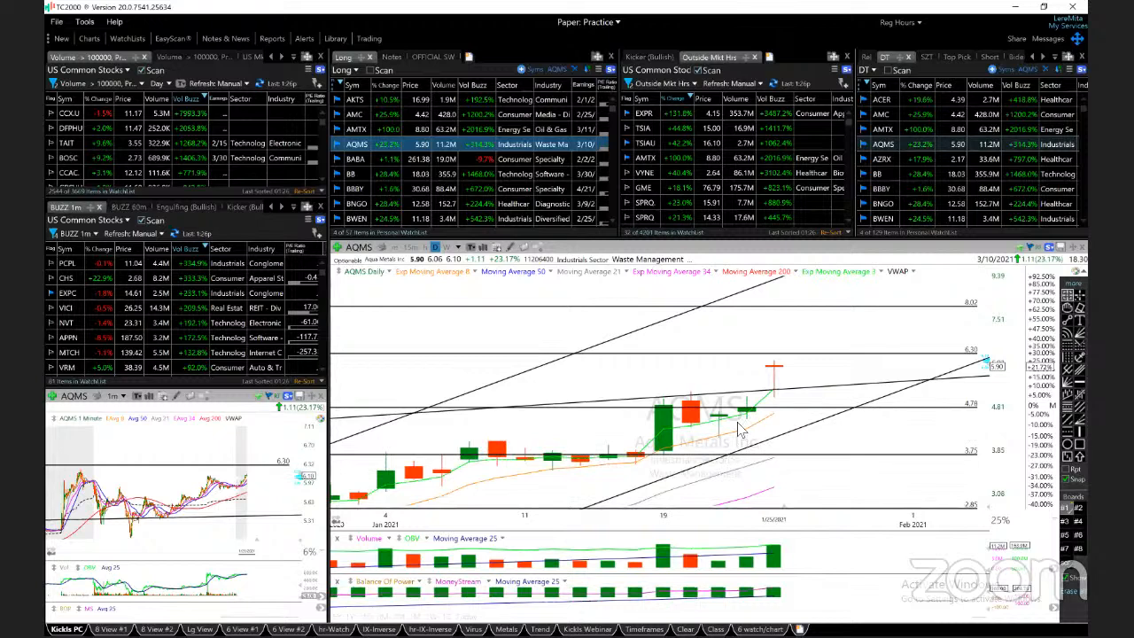
mouse_move(780, 377)
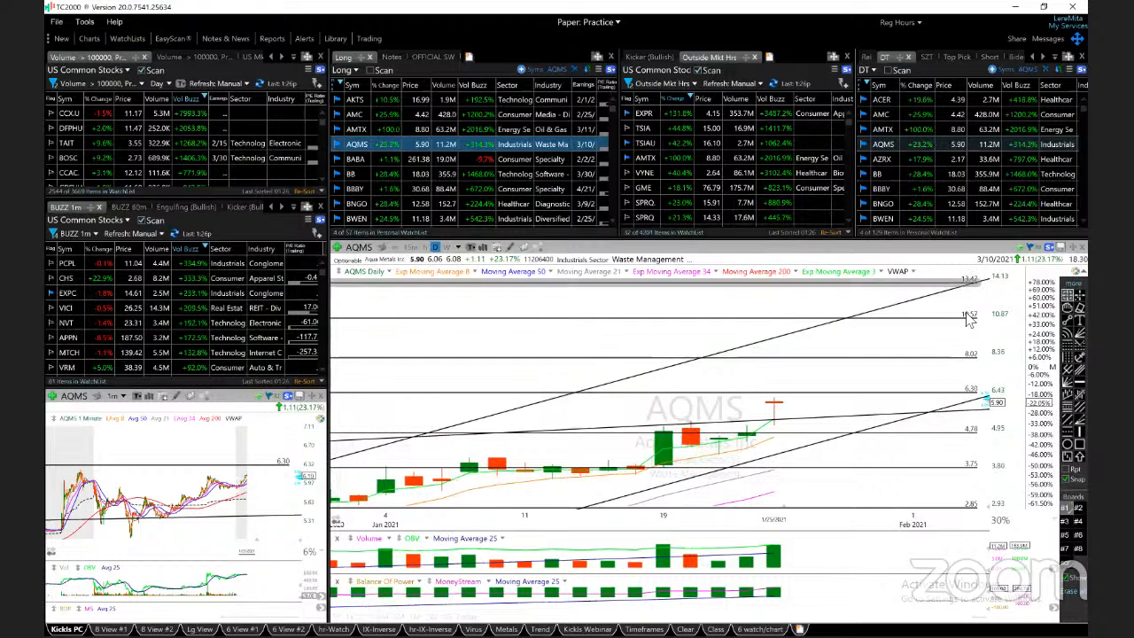
mouse_move(775, 415)
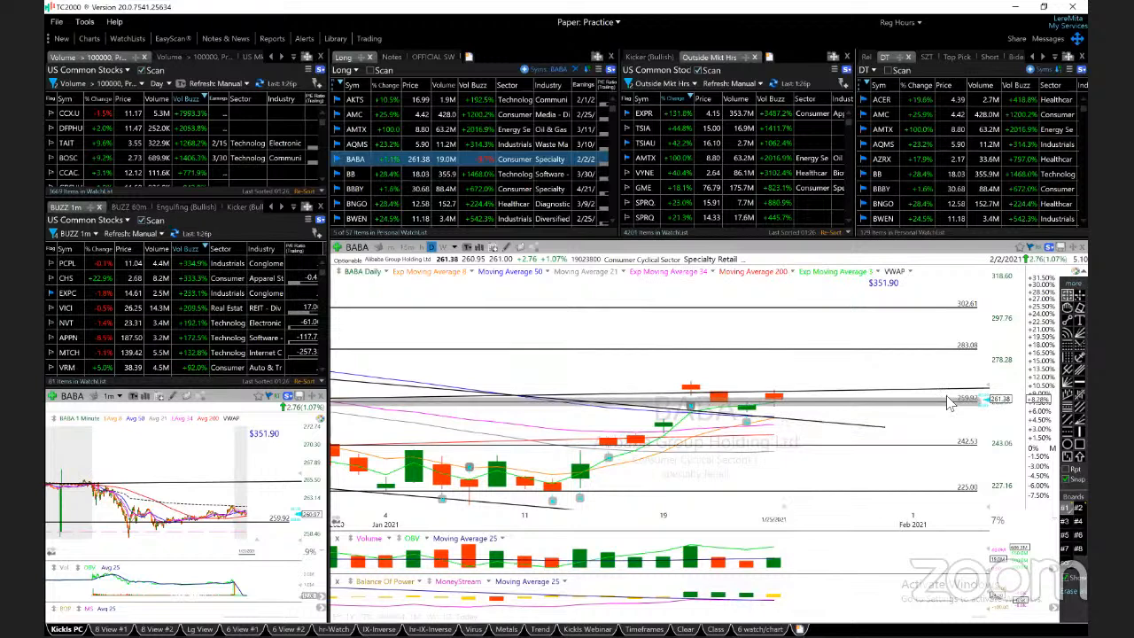
Load the BlackBerry (BB) daily chart with its horizontal levels up to 24.26
left_click(351, 173)
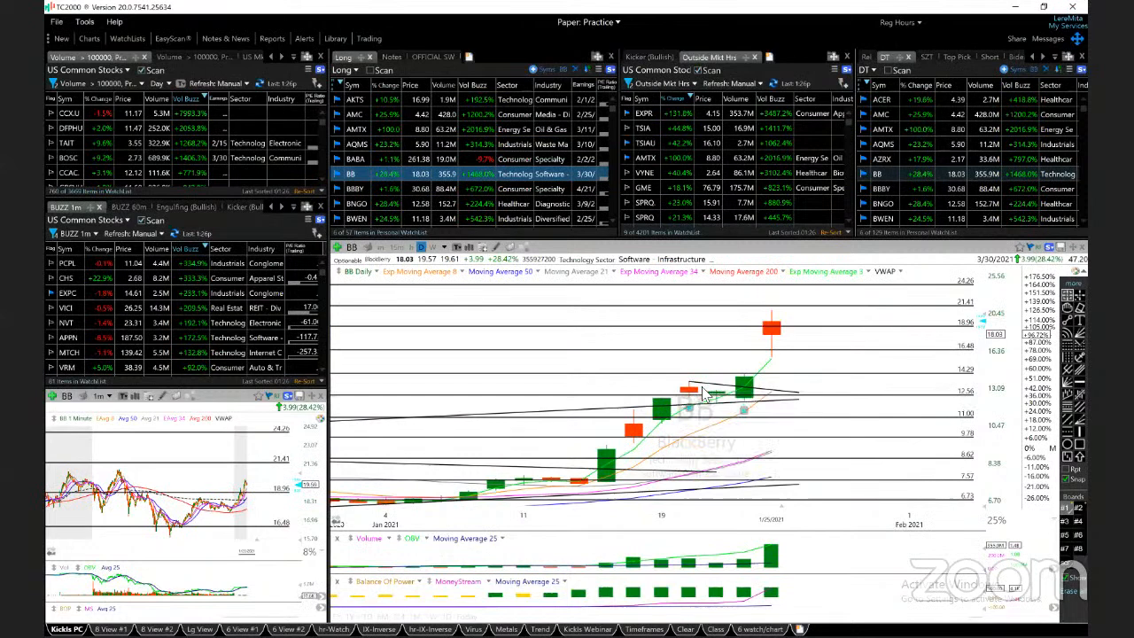
mouse_move(762, 390)
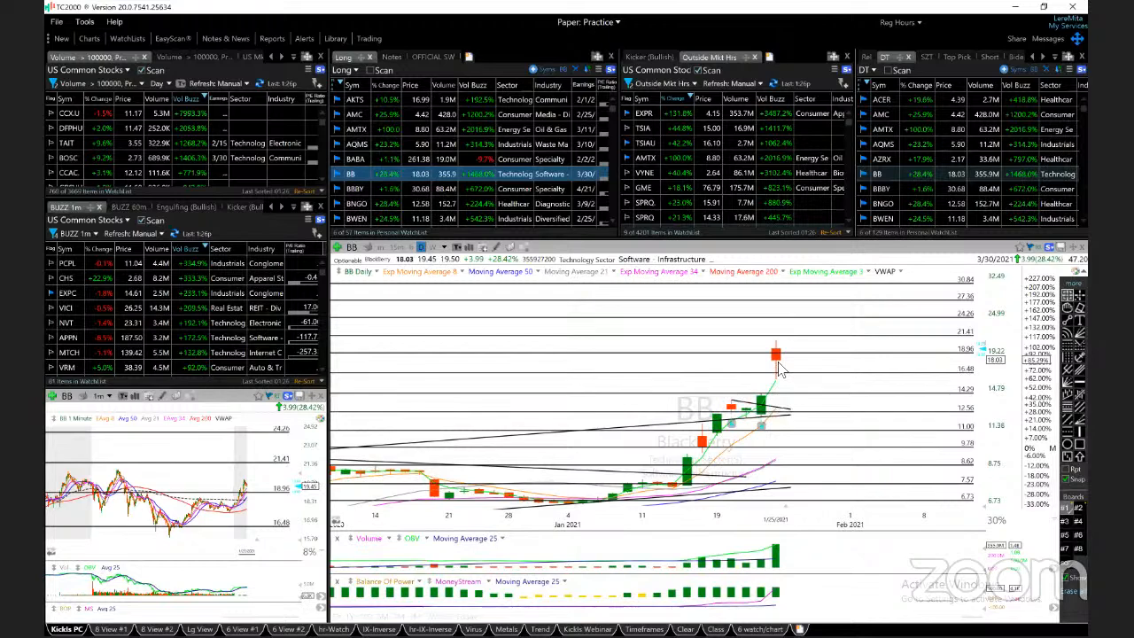
Load the BBBY chart from the Long watchlist with its levels up to 56.78
left_click(355, 189)
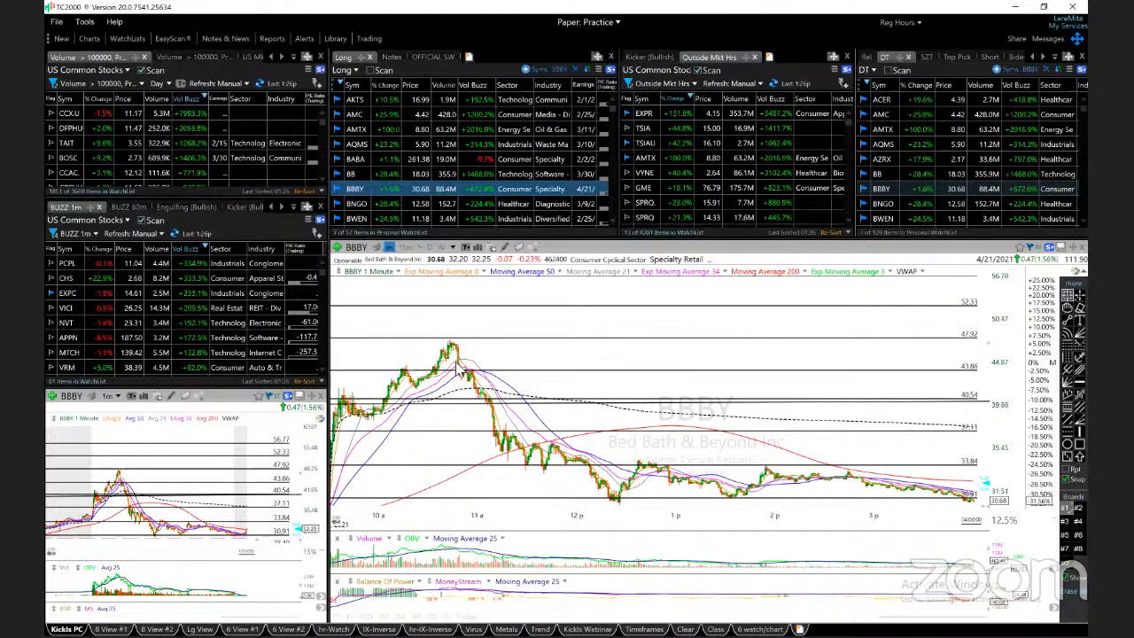
mouse_move(463, 435)
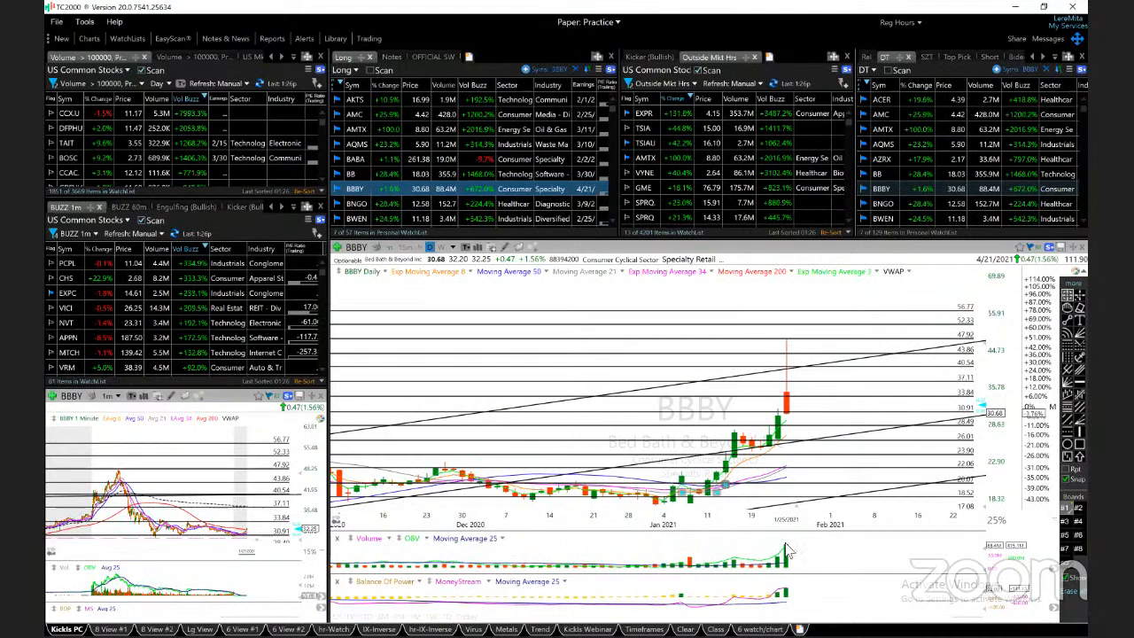
mouse_move(811, 405)
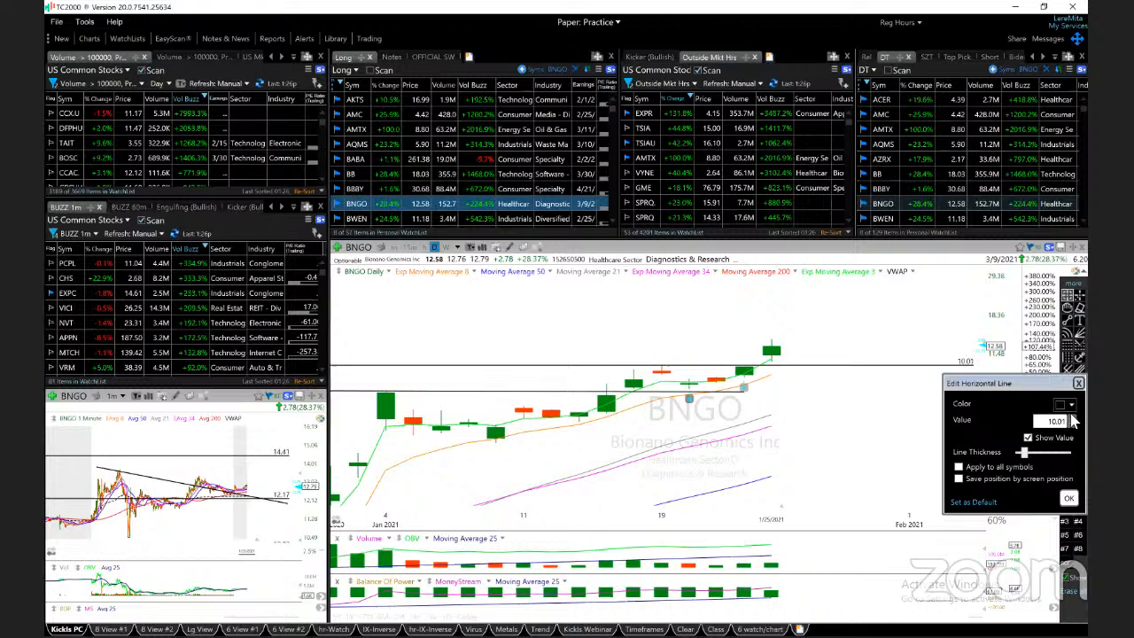
Mark the BNGO daily chart with a horizontal level at 10.01
left_click(1068, 498)
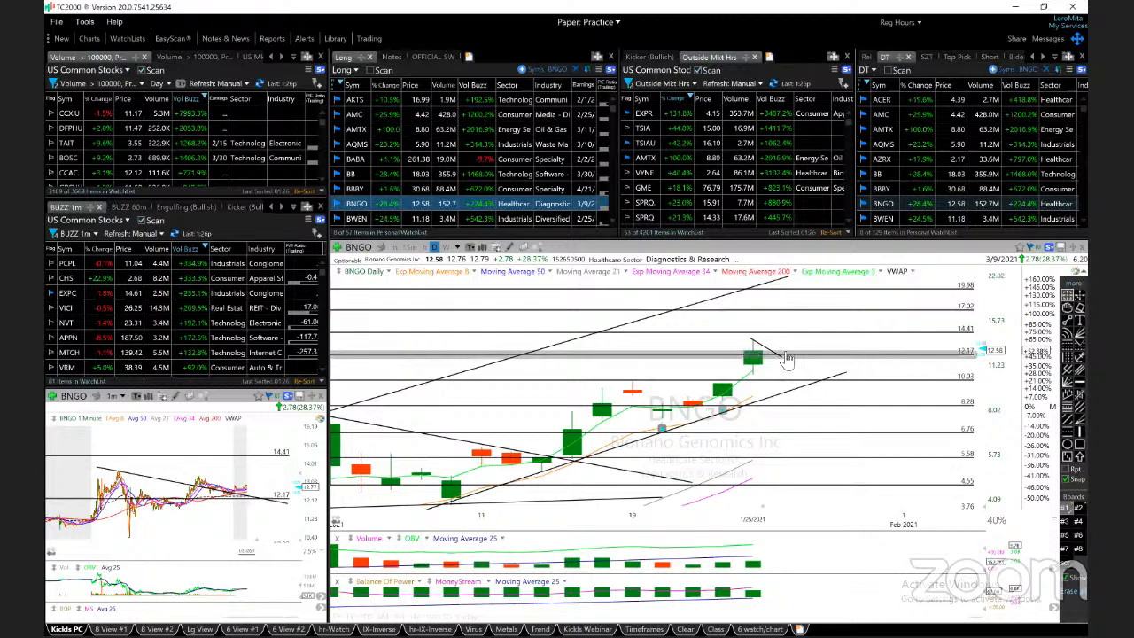
mouse_move(850, 345)
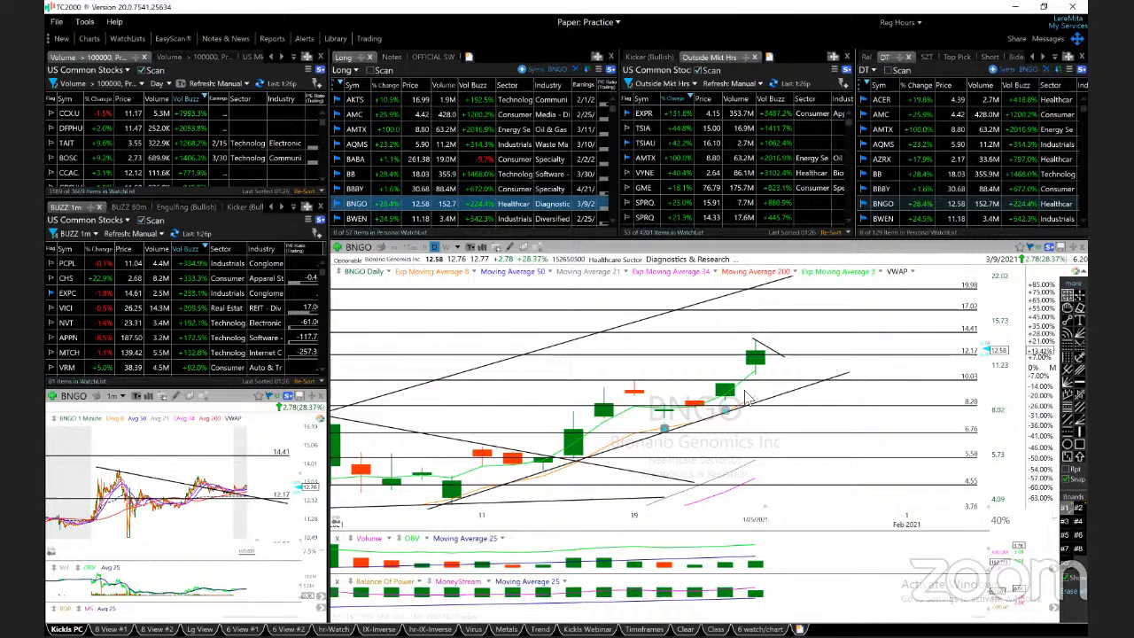
Load the BWEN one-minute chart with its levels from 10.87 to 13.64
left_click(356, 219)
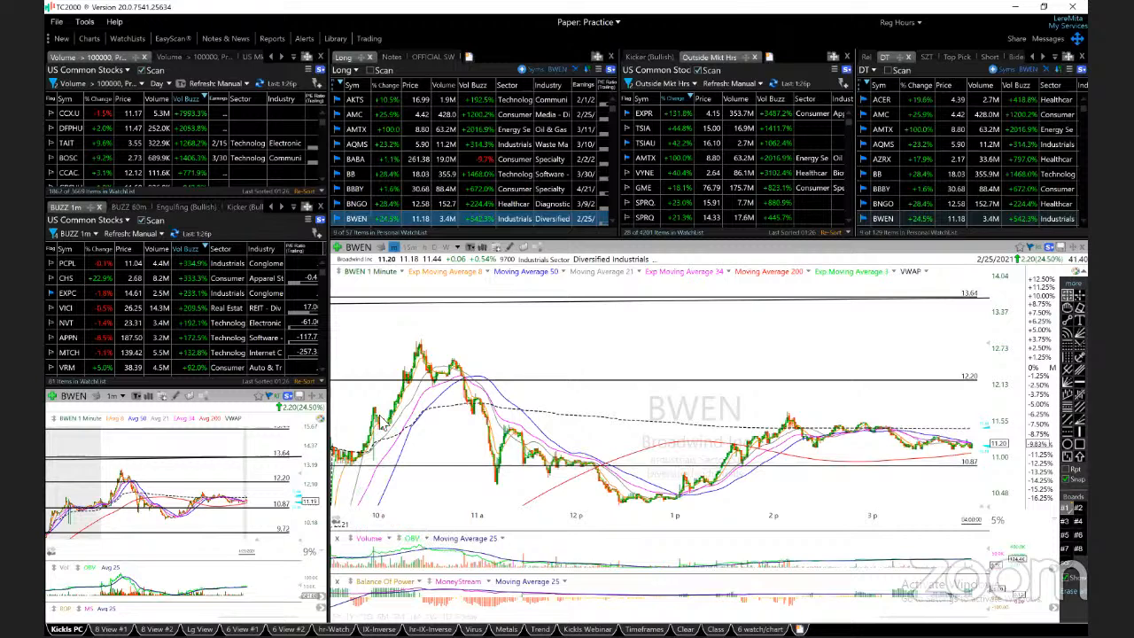
mouse_move(423, 487)
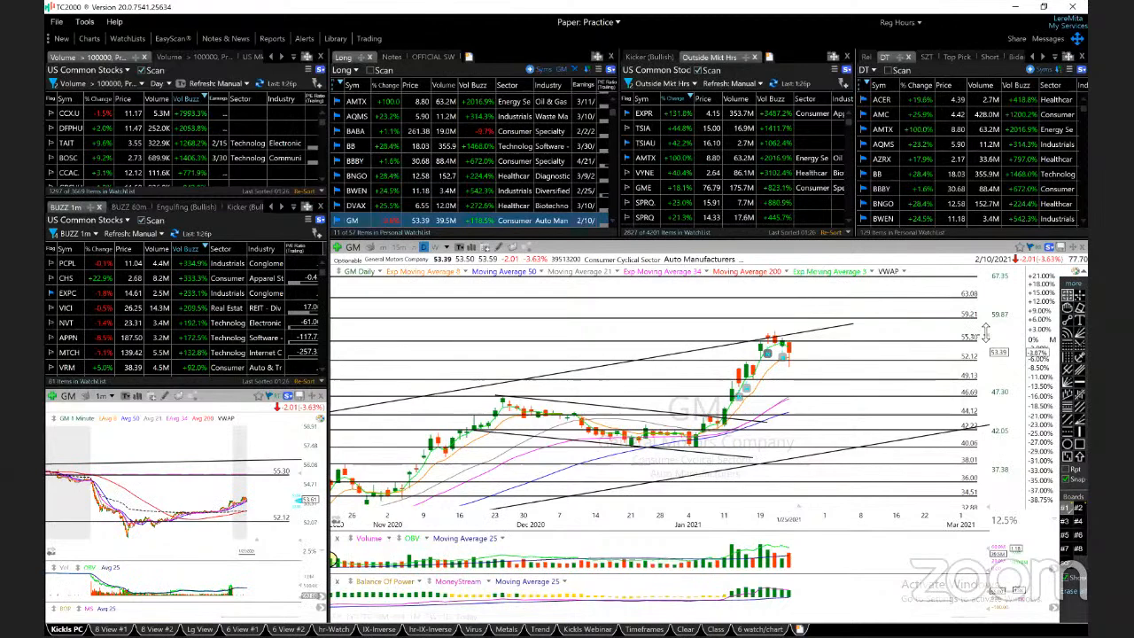
mouse_move(925, 361)
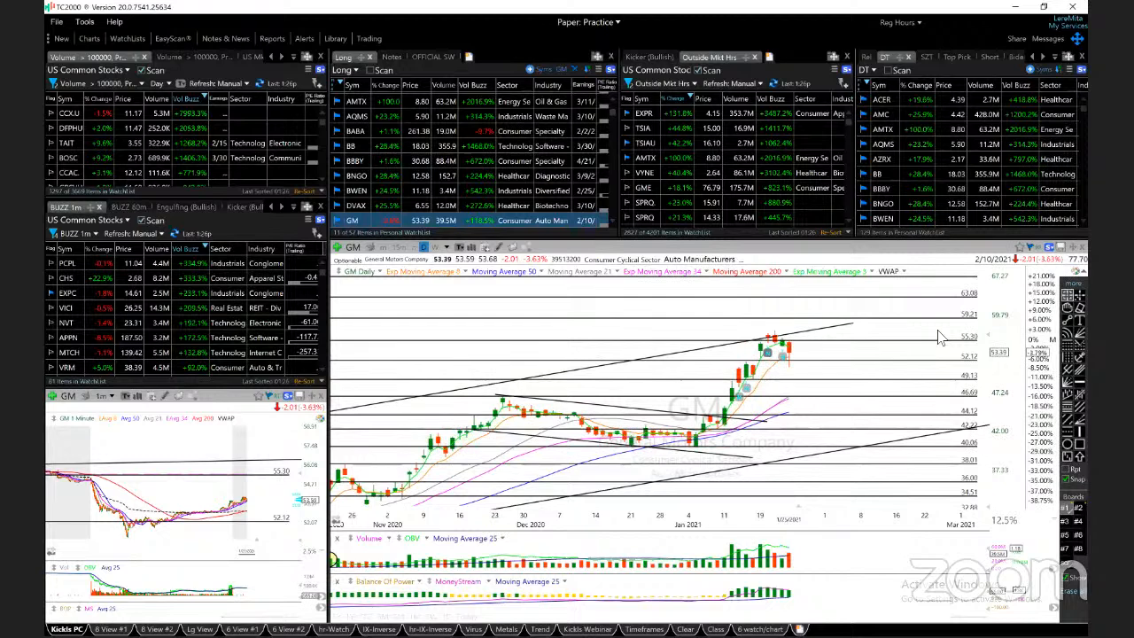
mouse_move(938, 379)
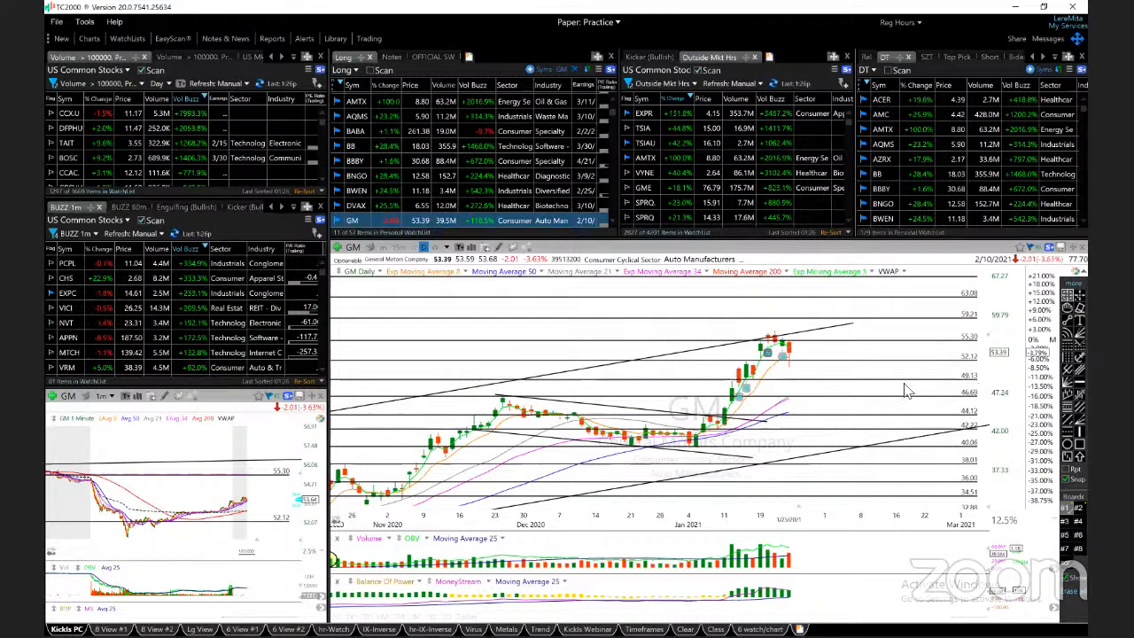
mouse_move(859, 372)
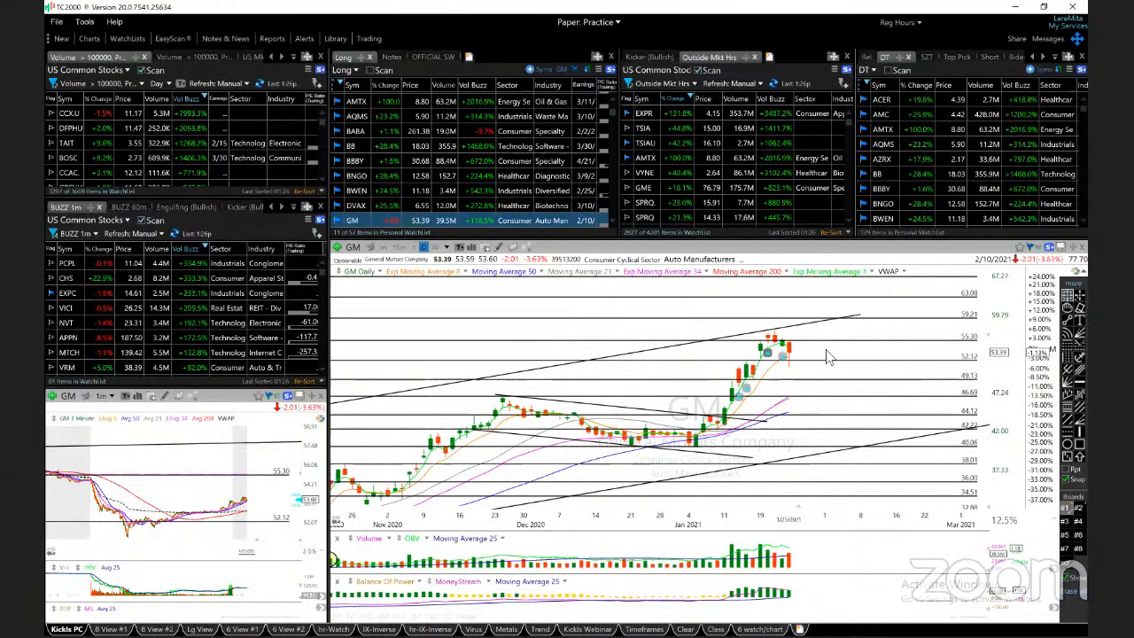
mouse_move(868, 319)
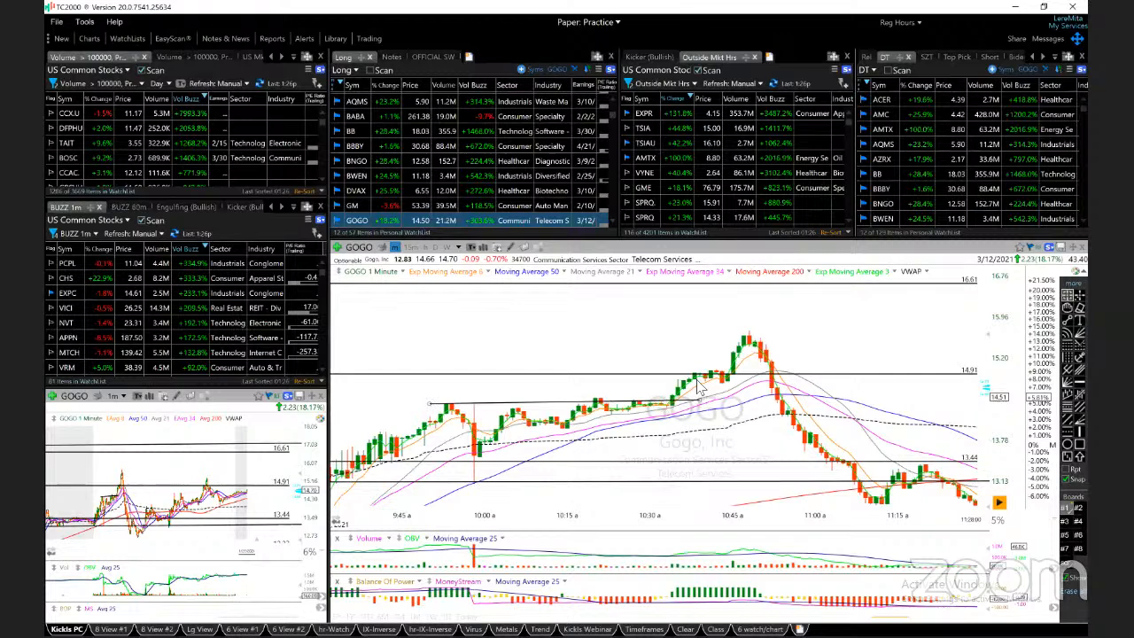
mouse_move(773, 360)
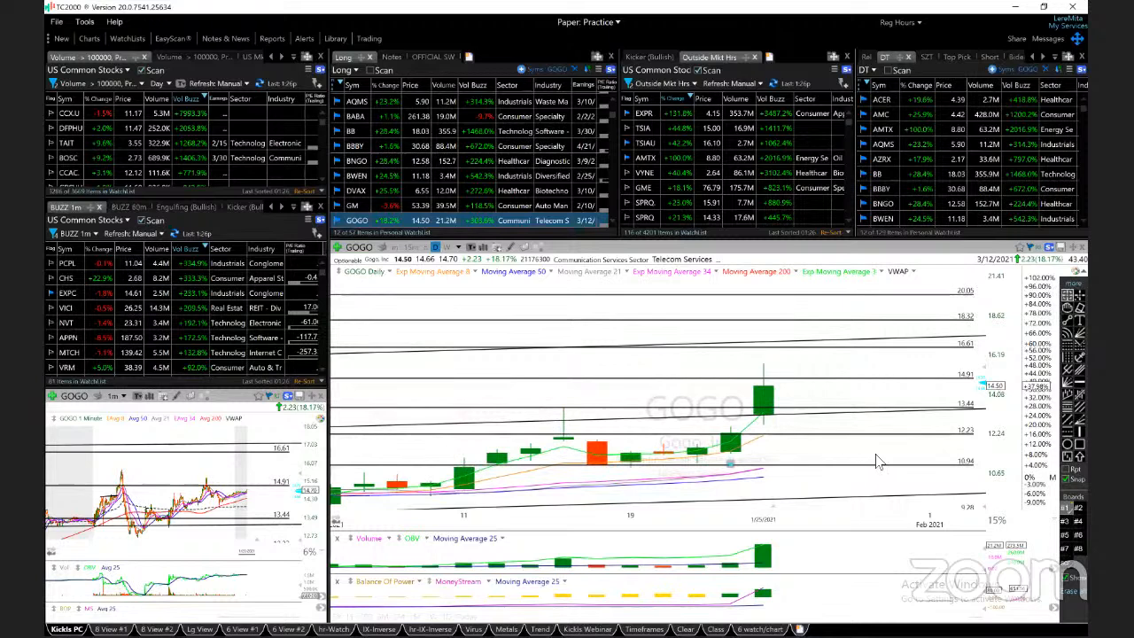
mouse_move(819, 400)
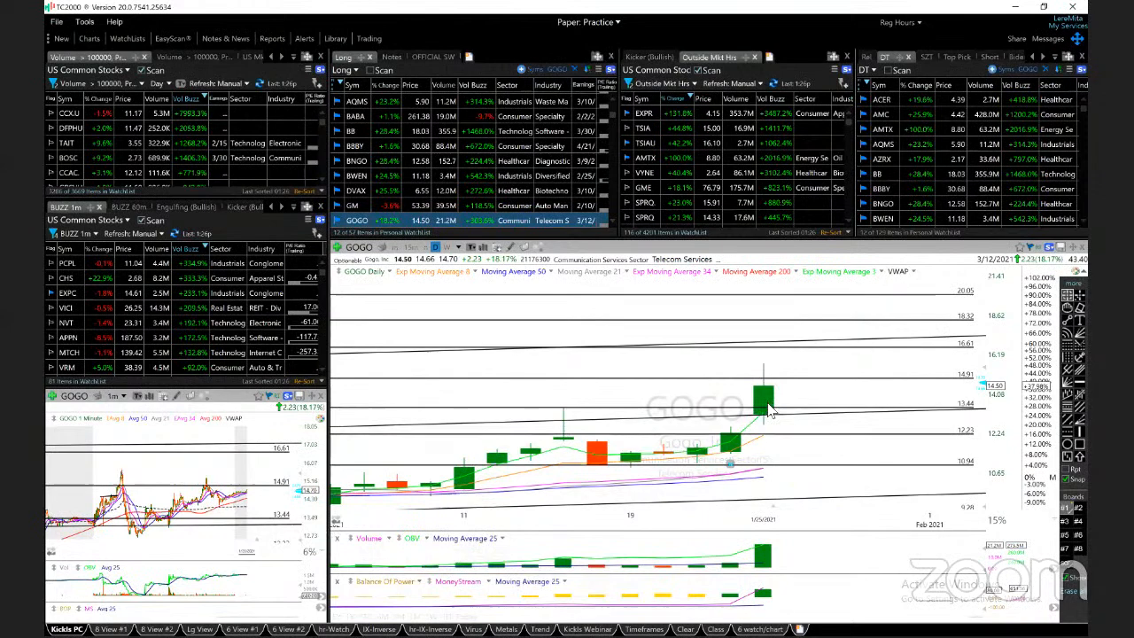
mouse_move(770, 436)
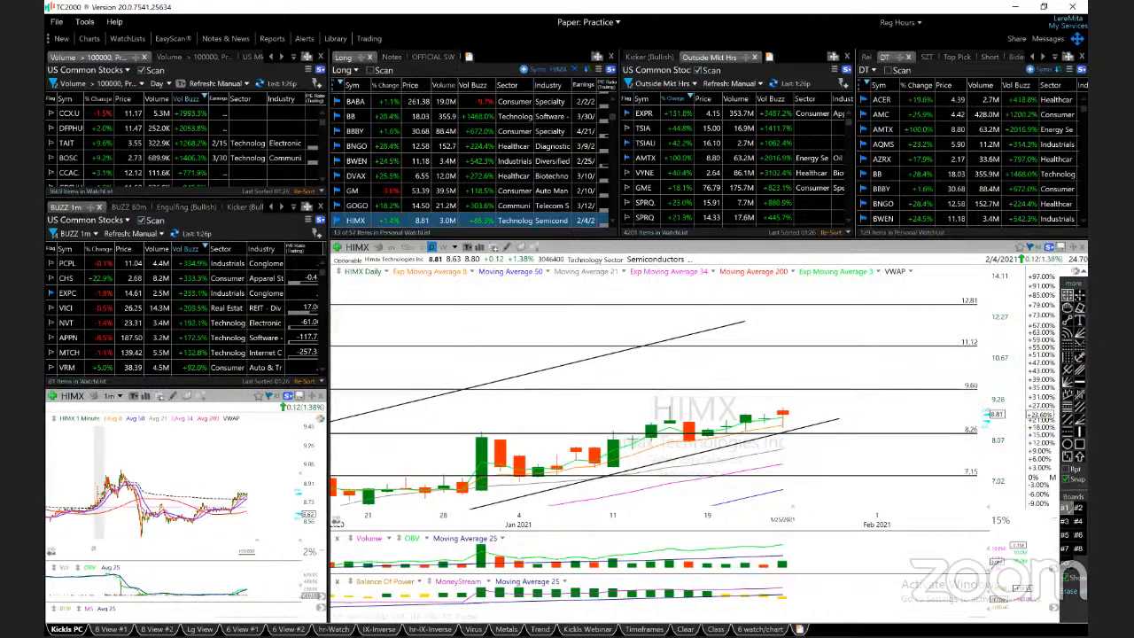
Switch the chart from HIMX to the next stock, INSG
left_click(354, 220)
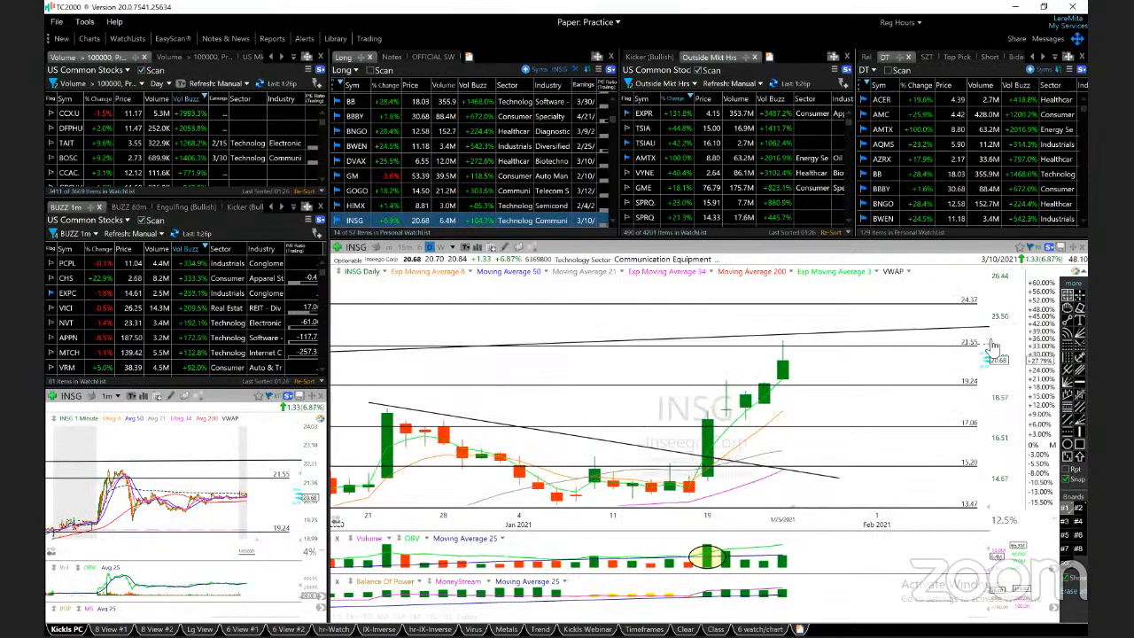
mouse_move(709, 434)
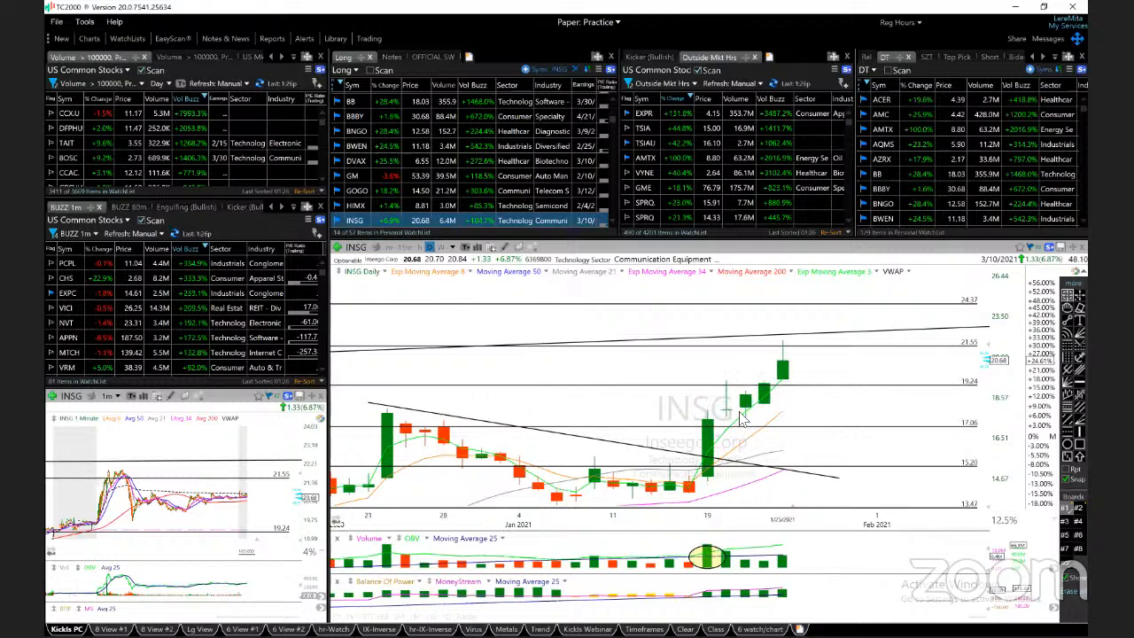
mouse_move(784, 348)
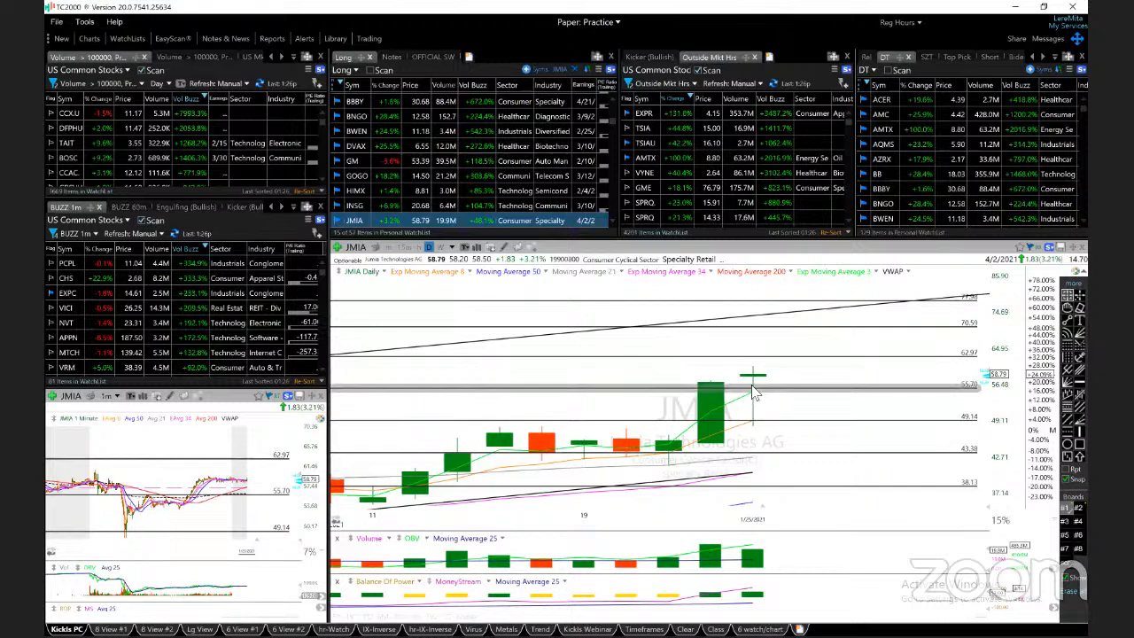
mouse_move(713, 387)
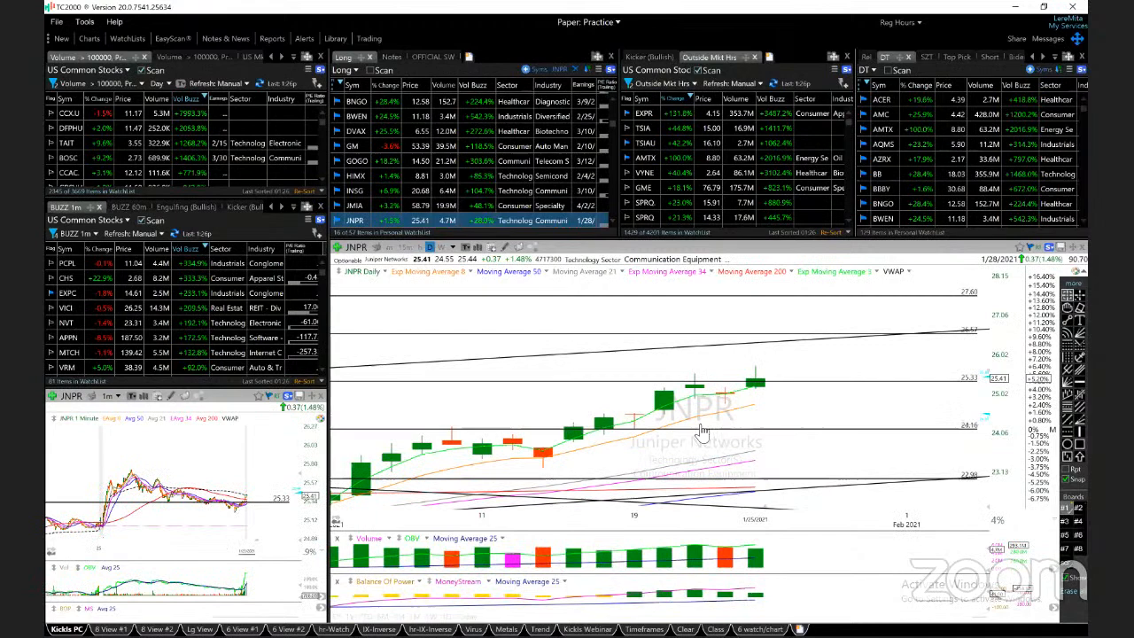
mouse_move(740, 418)
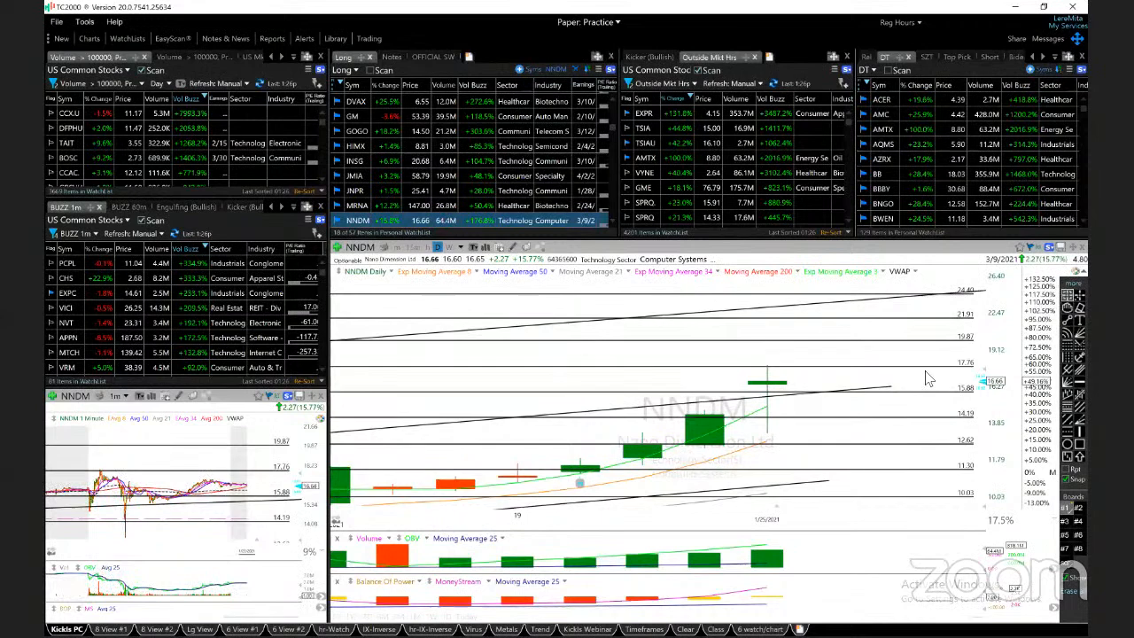
mouse_move(757, 383)
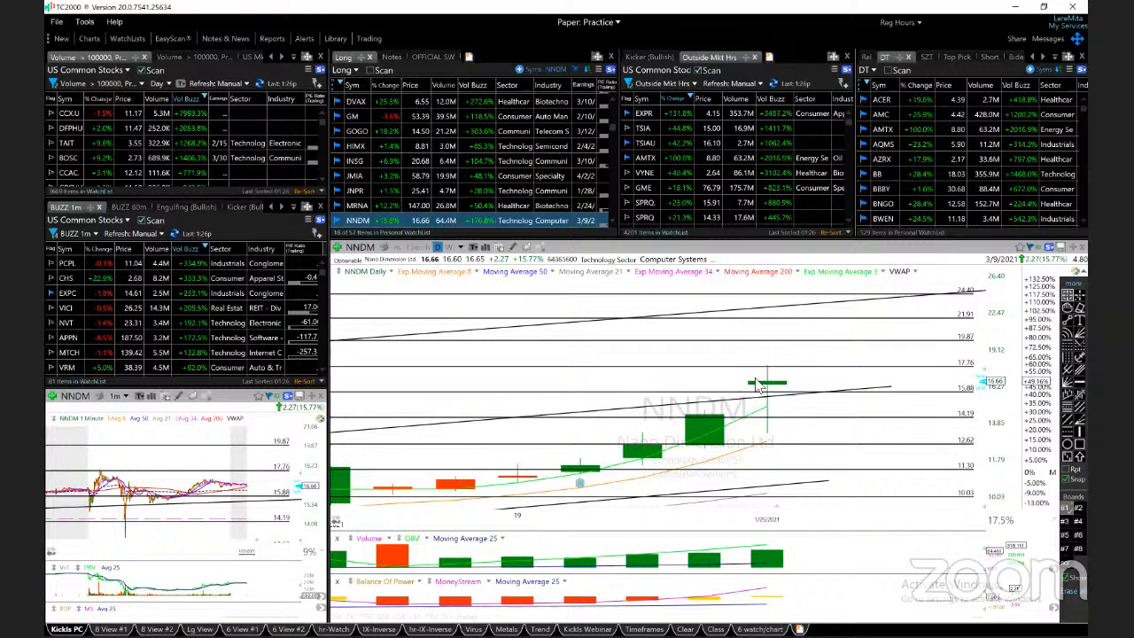
mouse_move(799, 430)
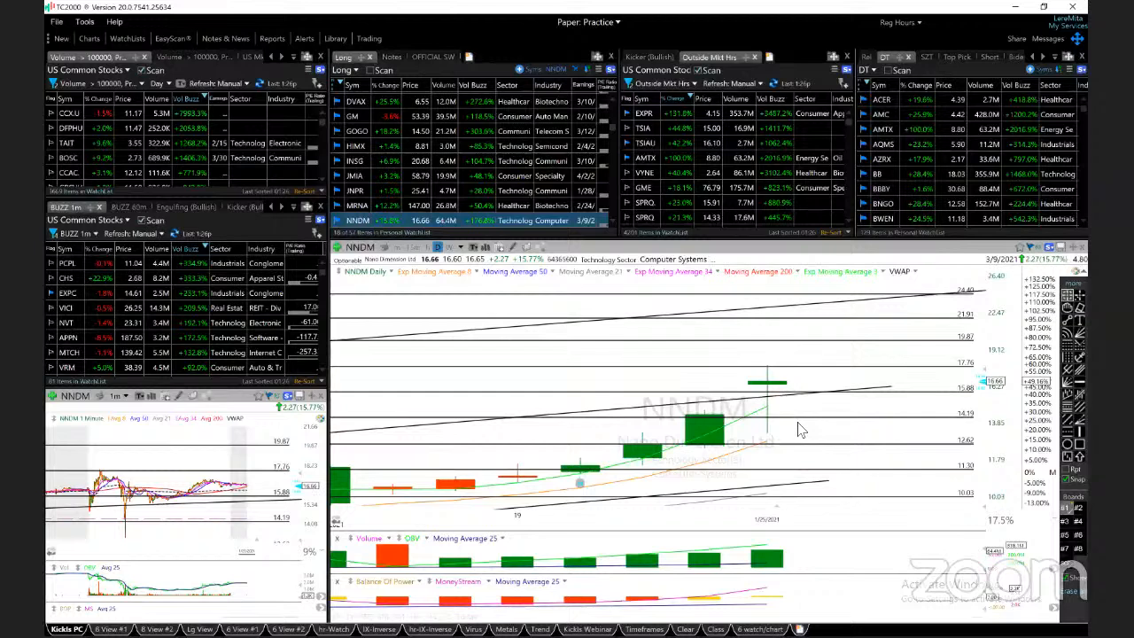
mouse_move(808, 361)
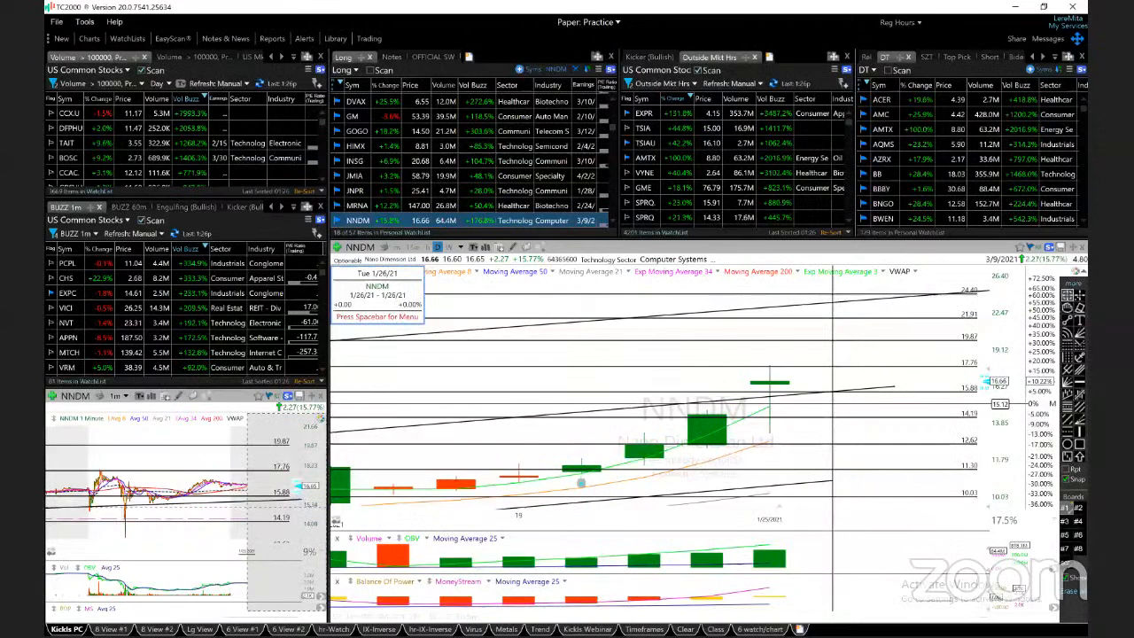
left_click(354, 220)
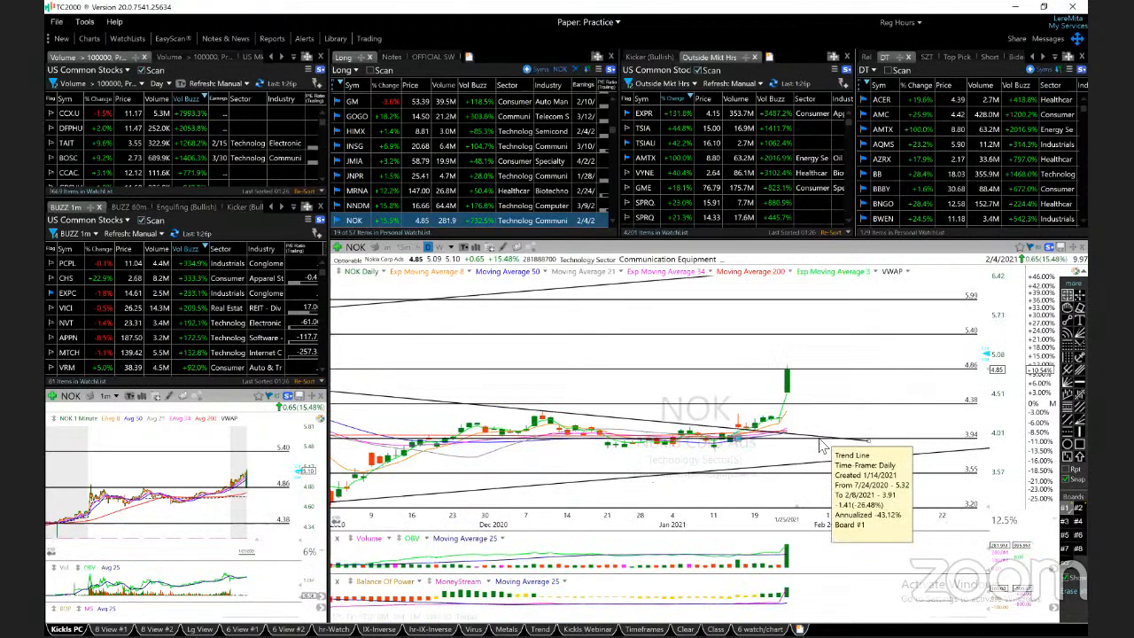
mouse_move(718, 503)
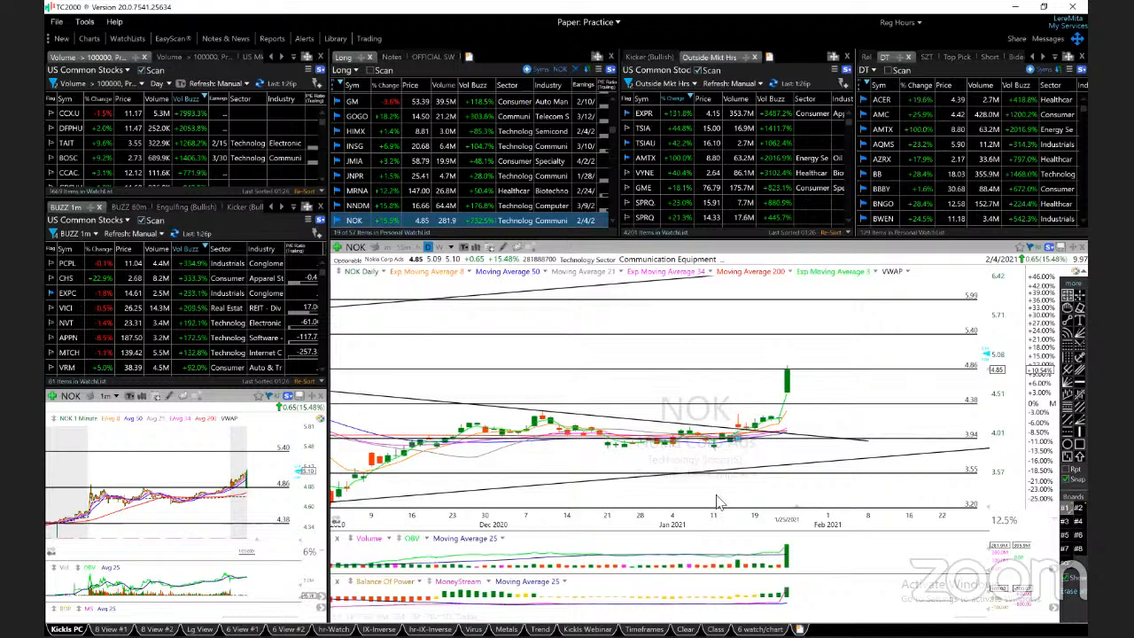
mouse_move(777, 425)
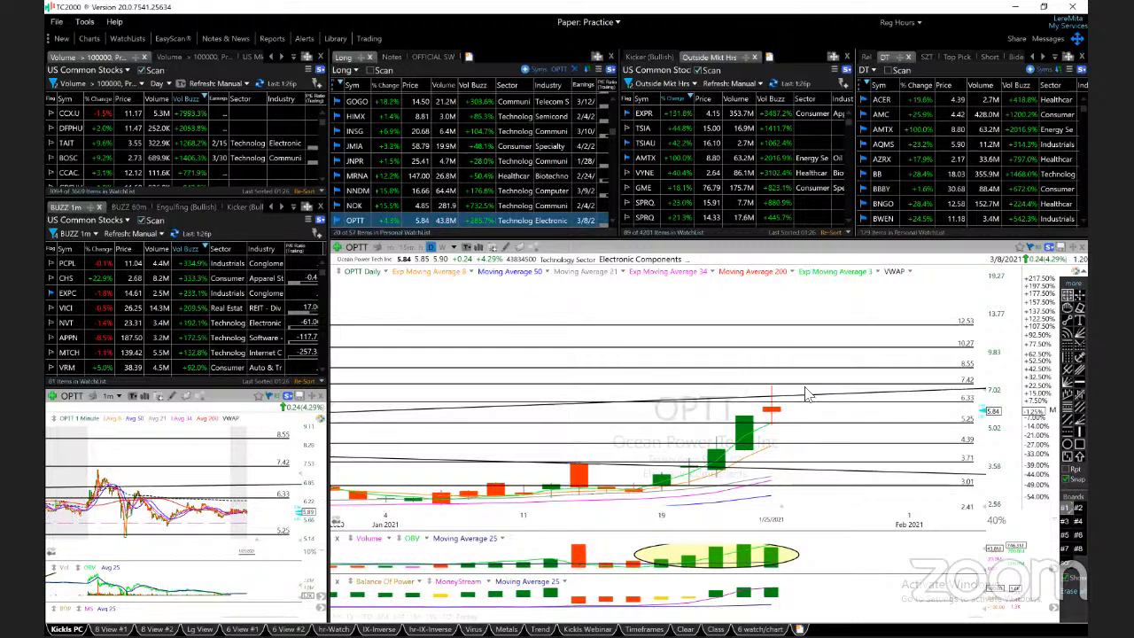
mouse_move(775, 428)
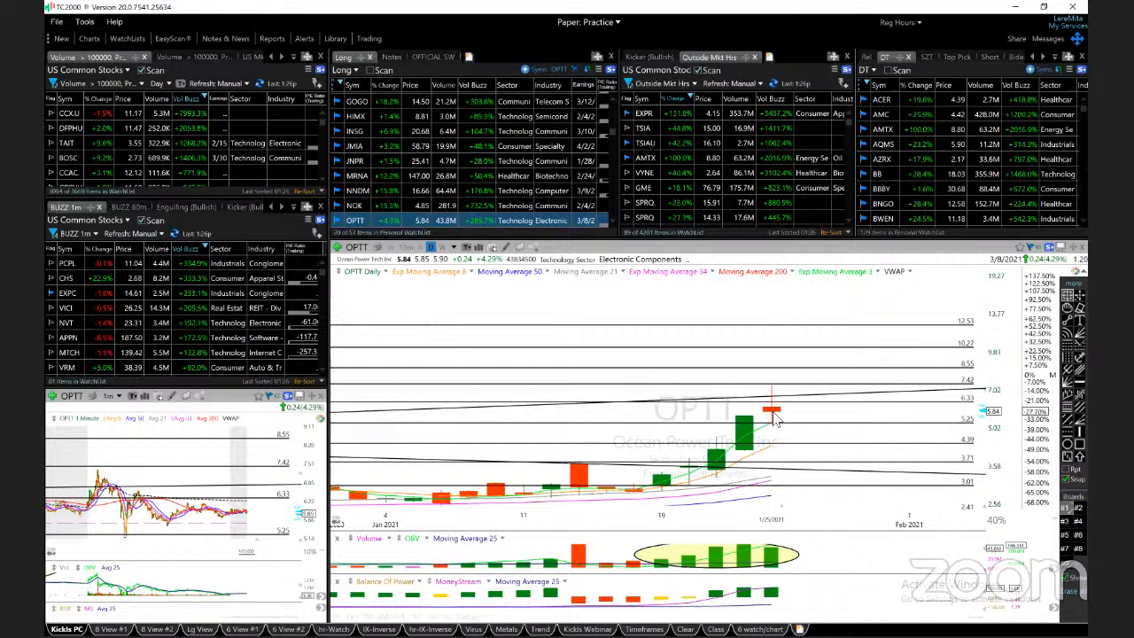
mouse_move(870, 456)
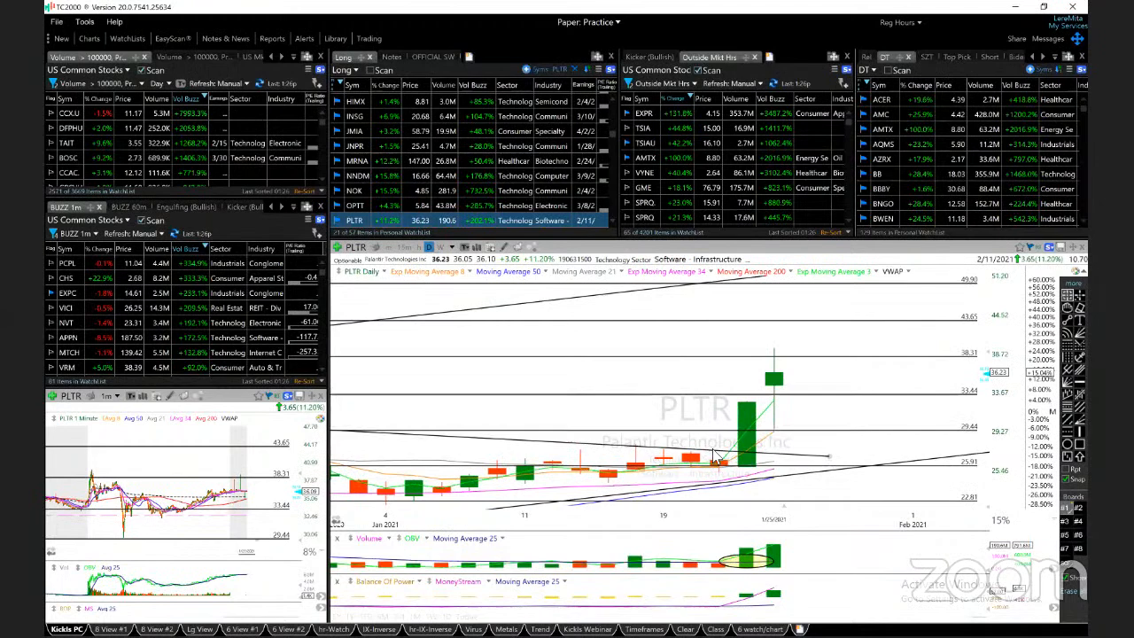
mouse_move(769, 374)
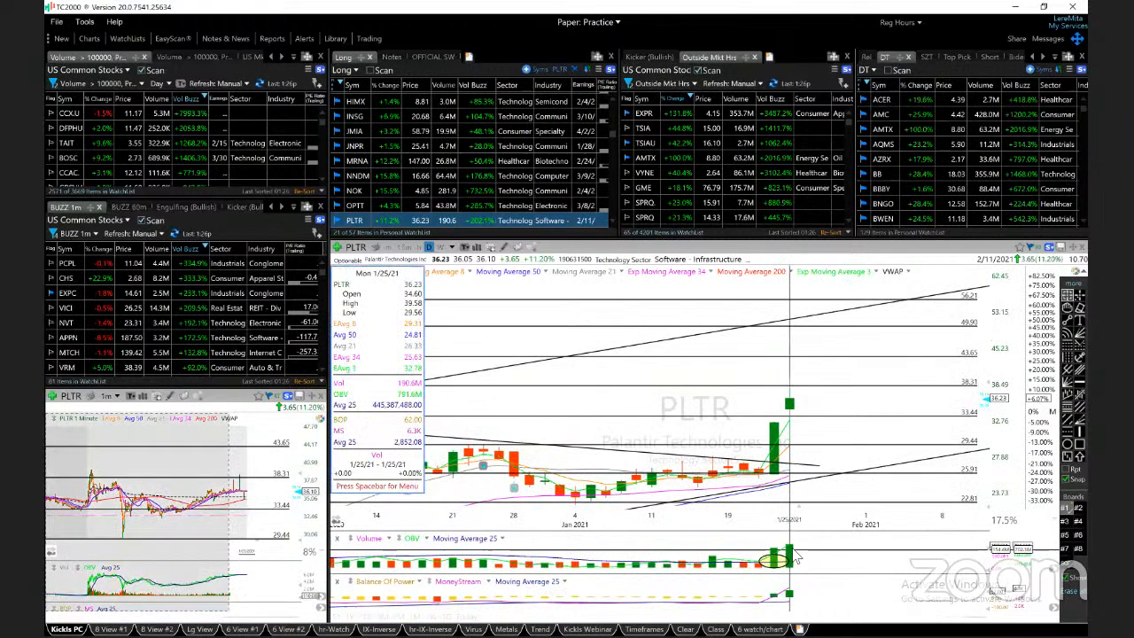
mouse_move(793, 434)
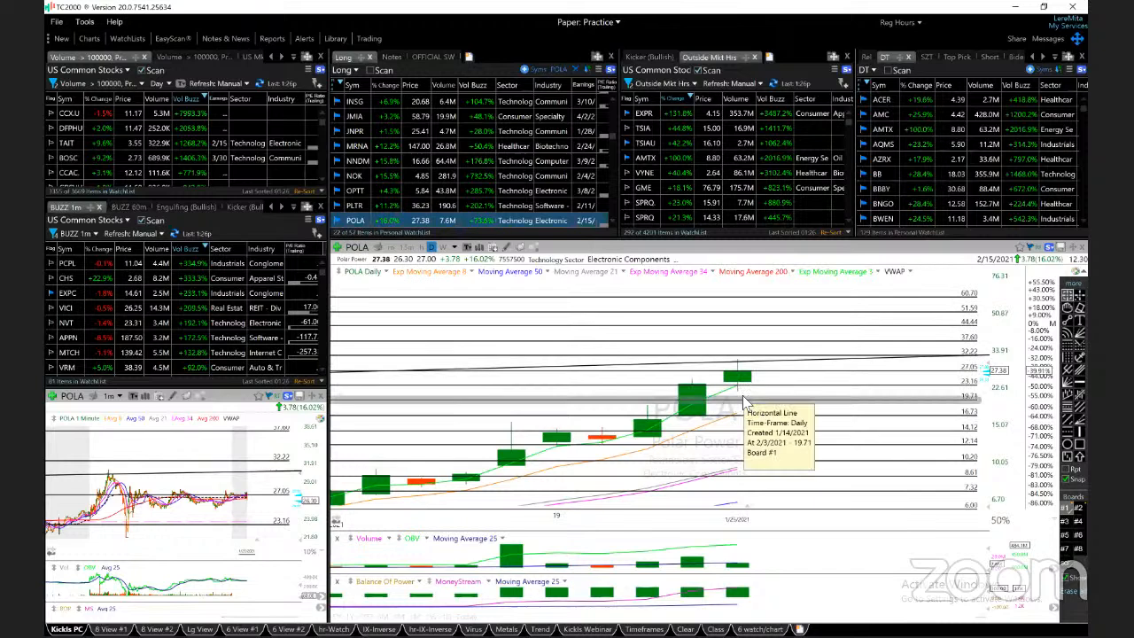
mouse_move(742, 384)
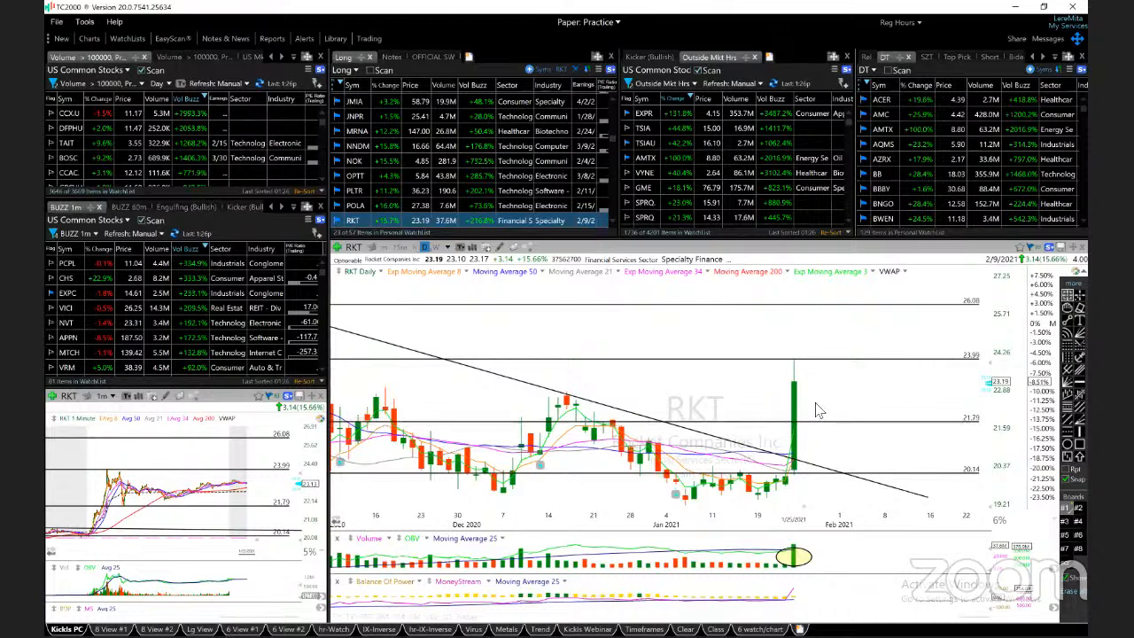
mouse_move(859, 414)
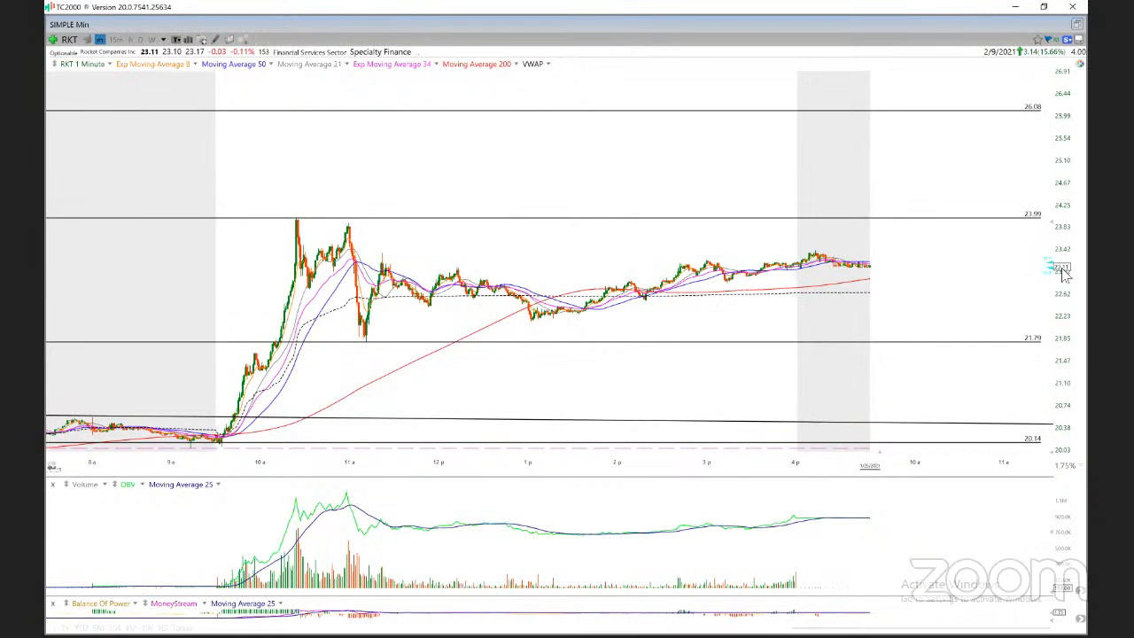
left_click(140, 39)
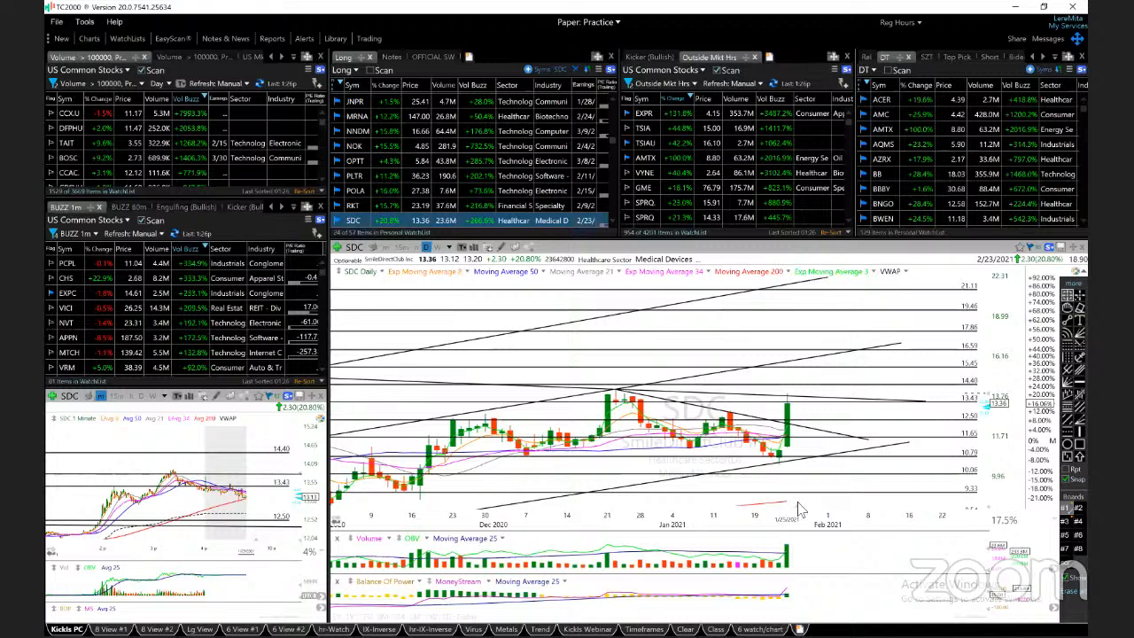
mouse_move(454, 455)
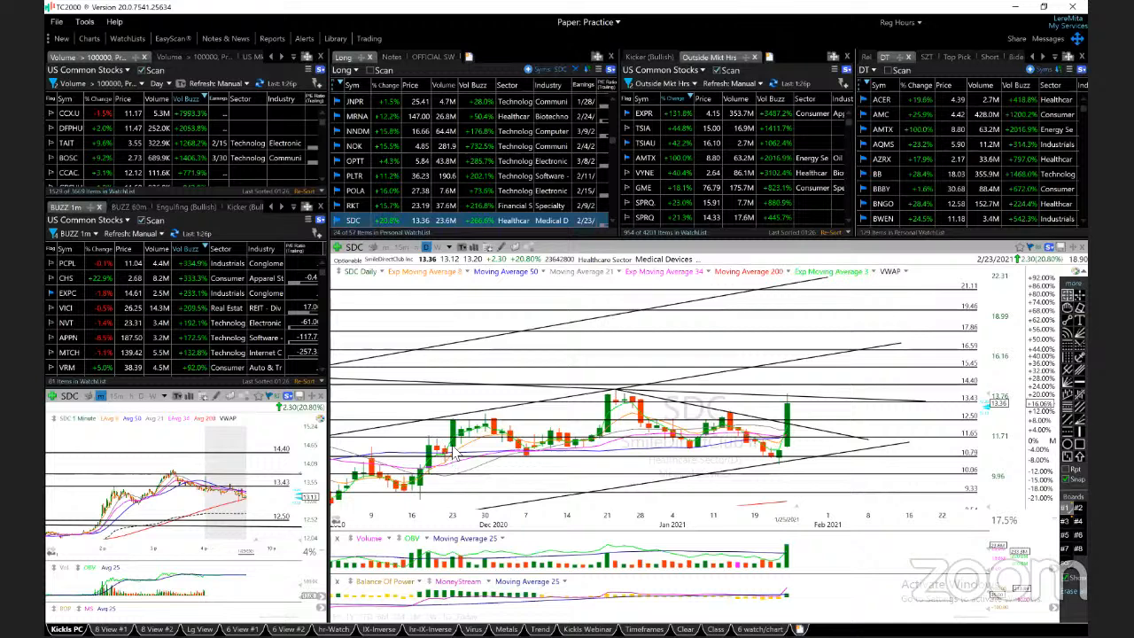
mouse_move(717, 443)
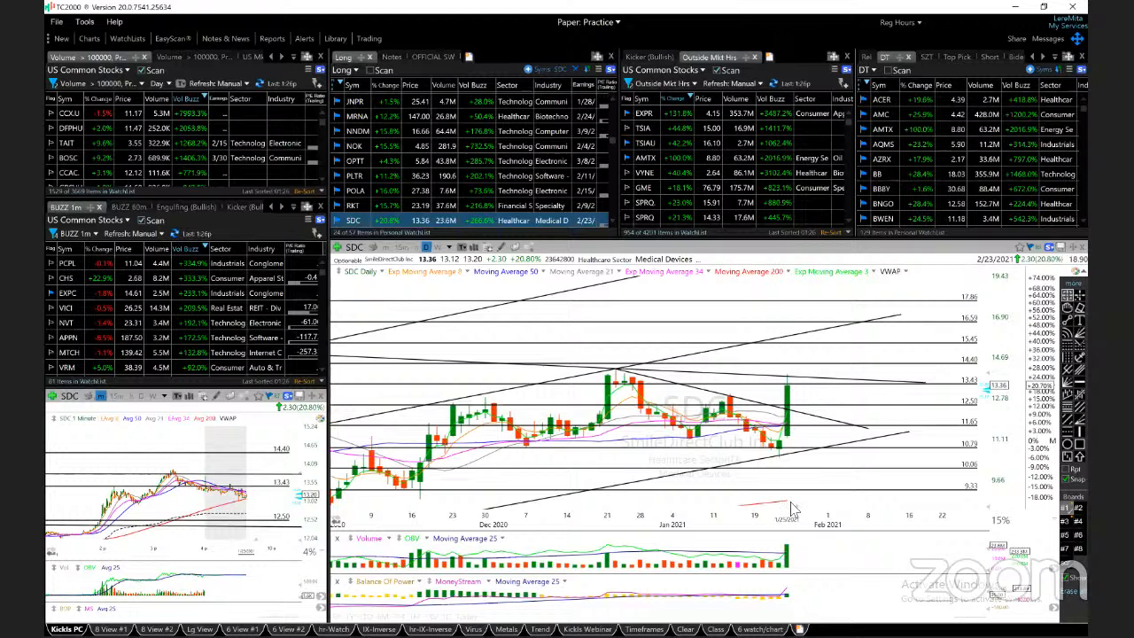
mouse_move(613, 397)
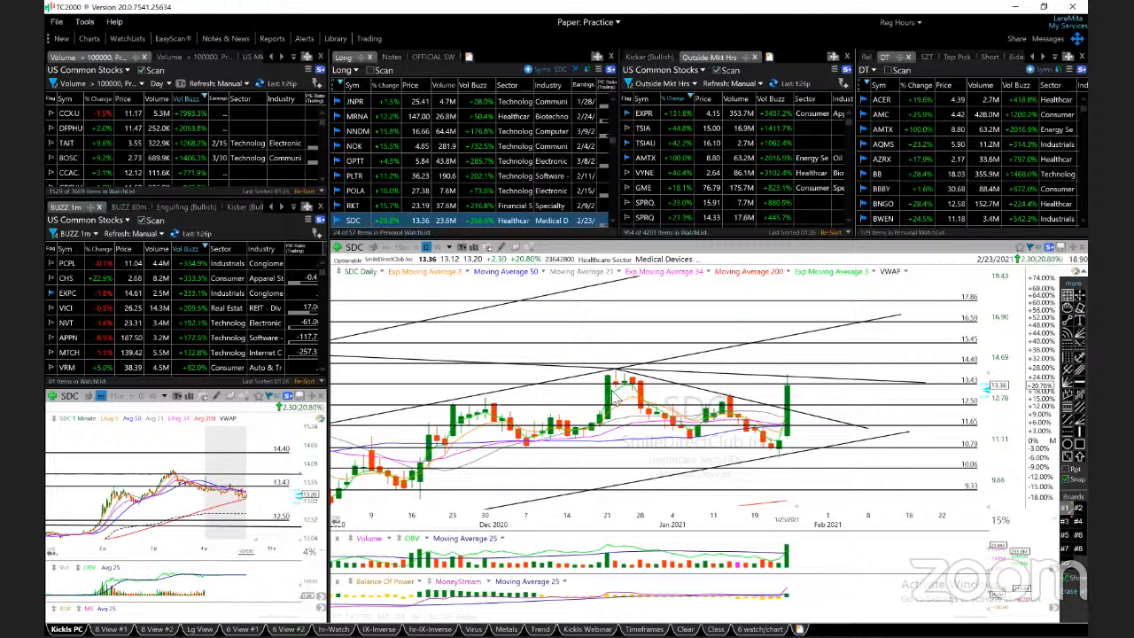
mouse_move(907, 361)
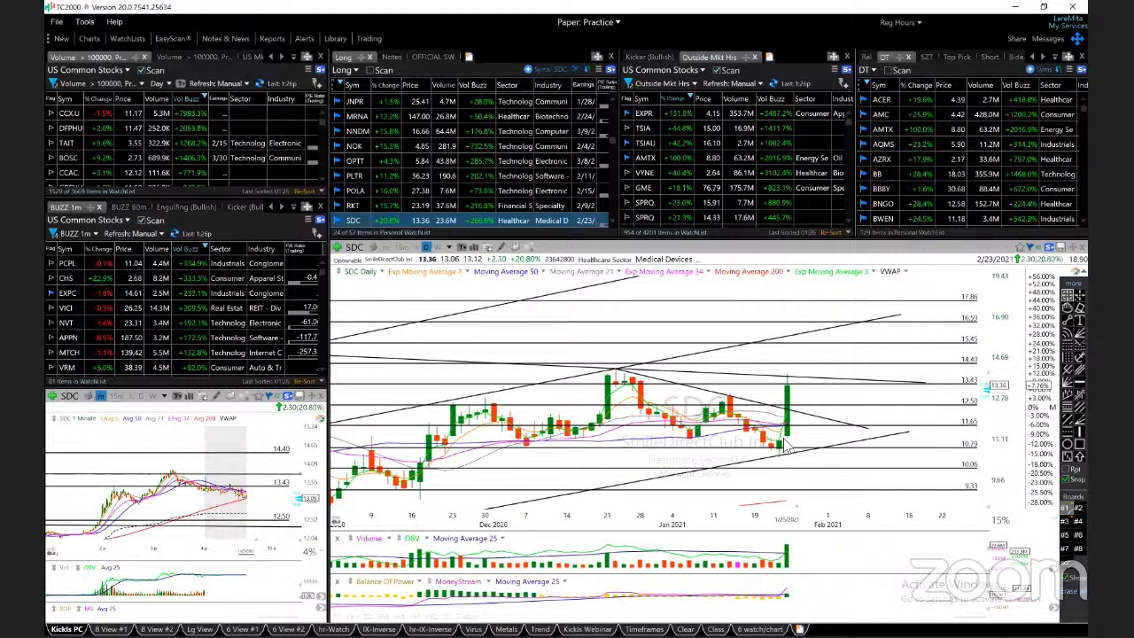
left_click(354, 219)
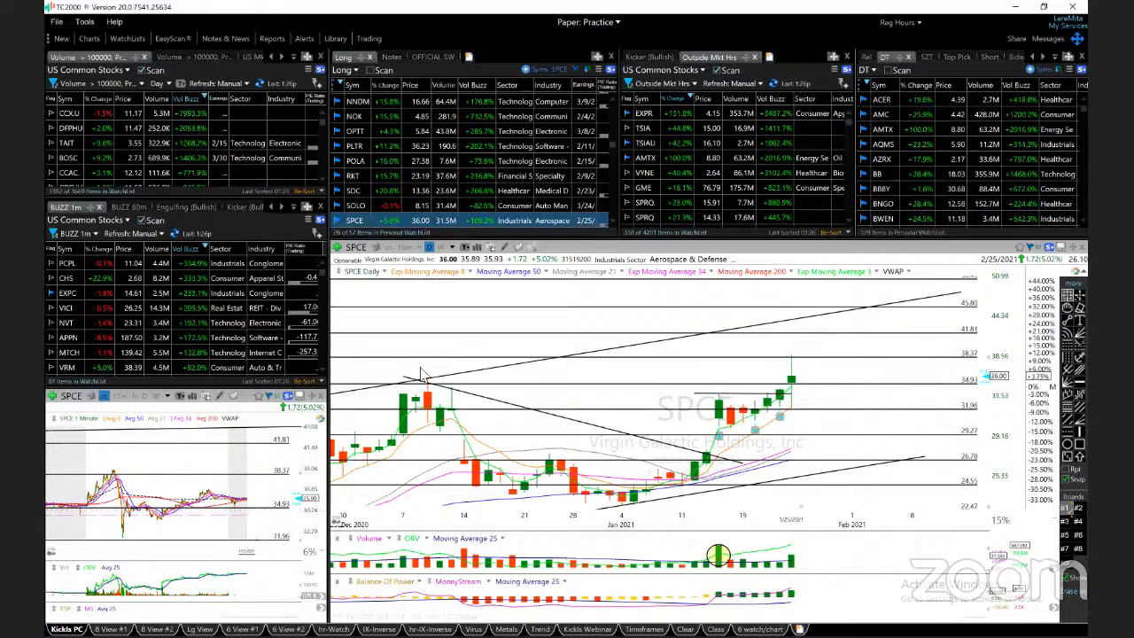
mouse_move(833, 371)
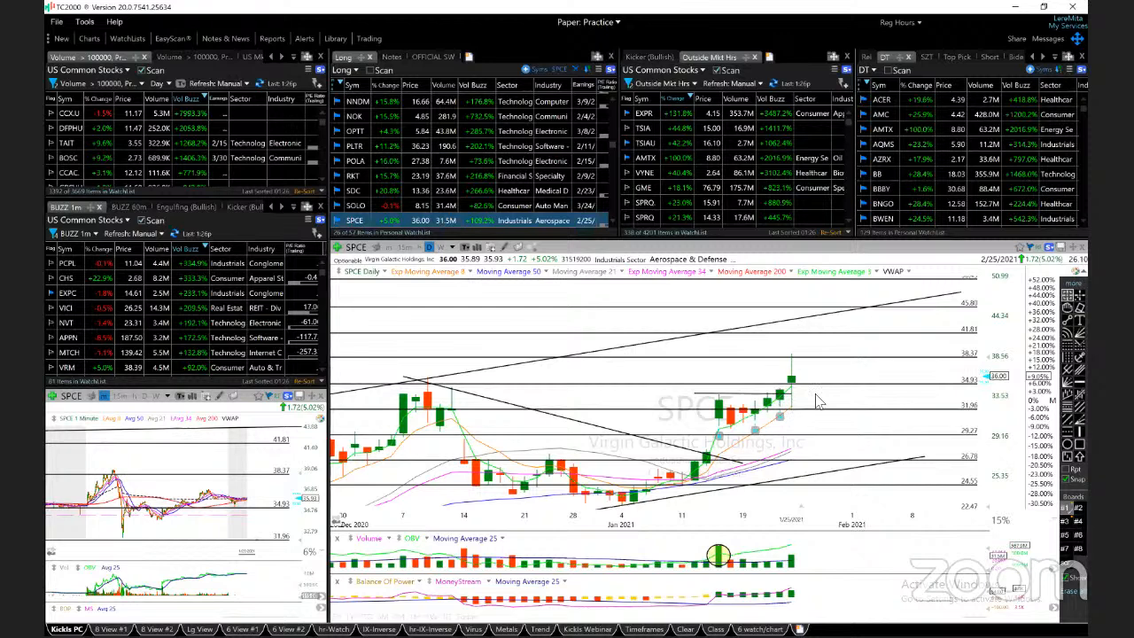
mouse_move(589, 379)
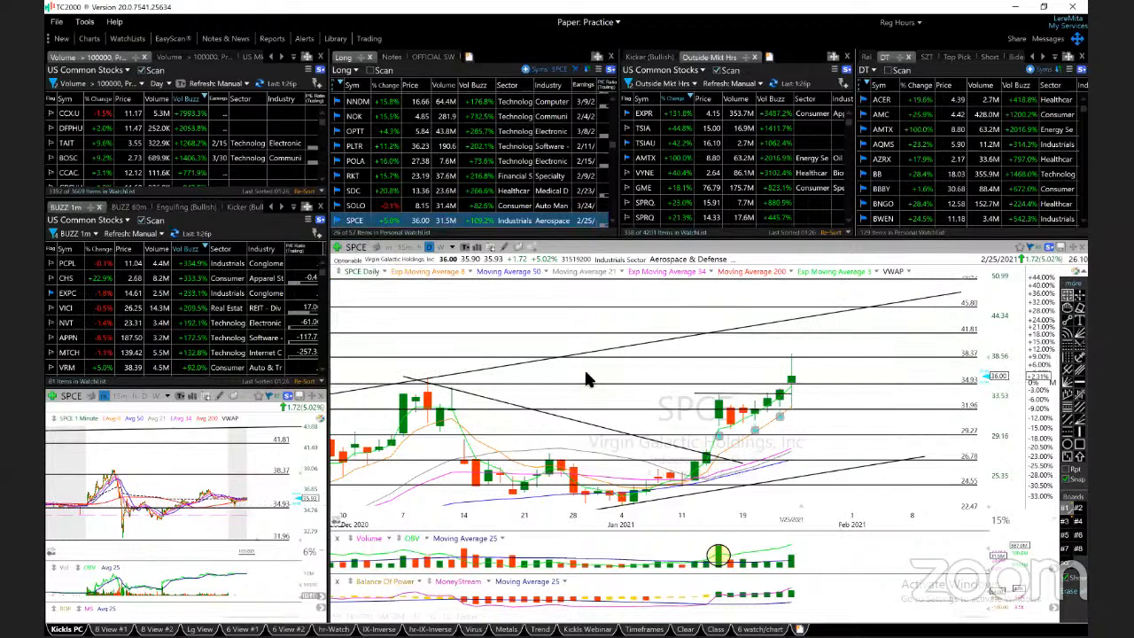
mouse_move(822, 401)
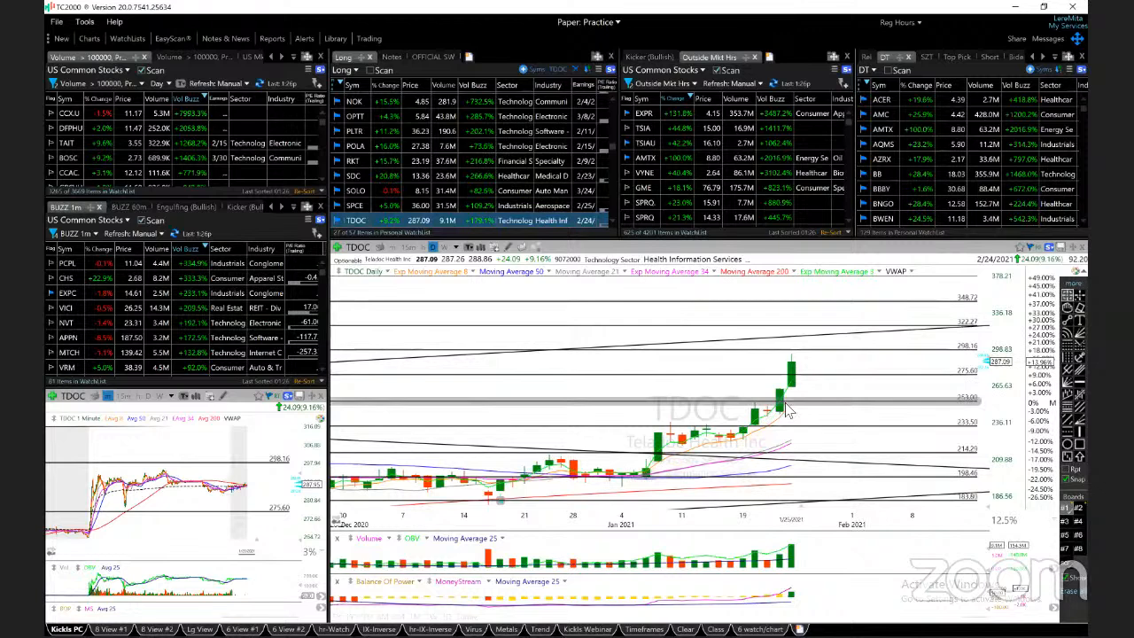
mouse_move(790, 367)
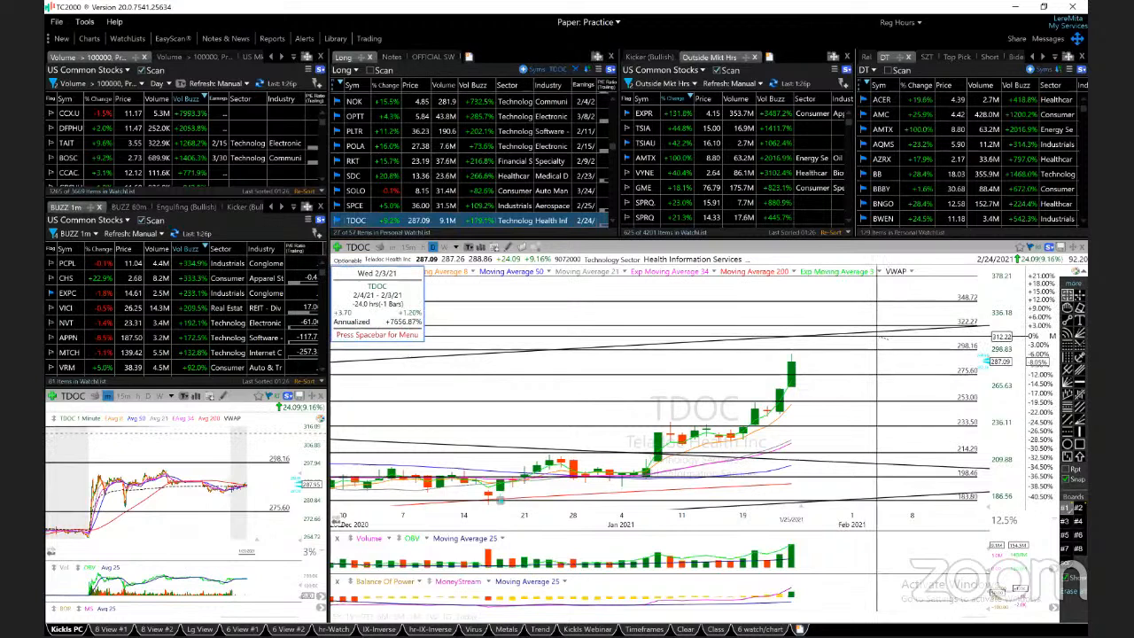
mouse_move(965, 330)
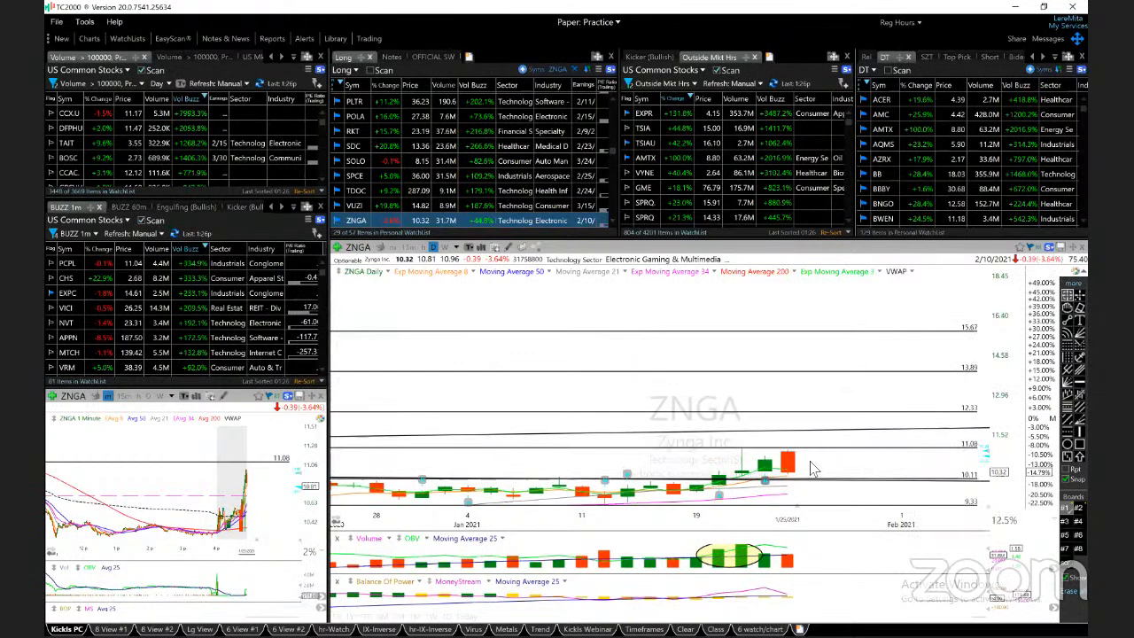
mouse_move(965, 376)
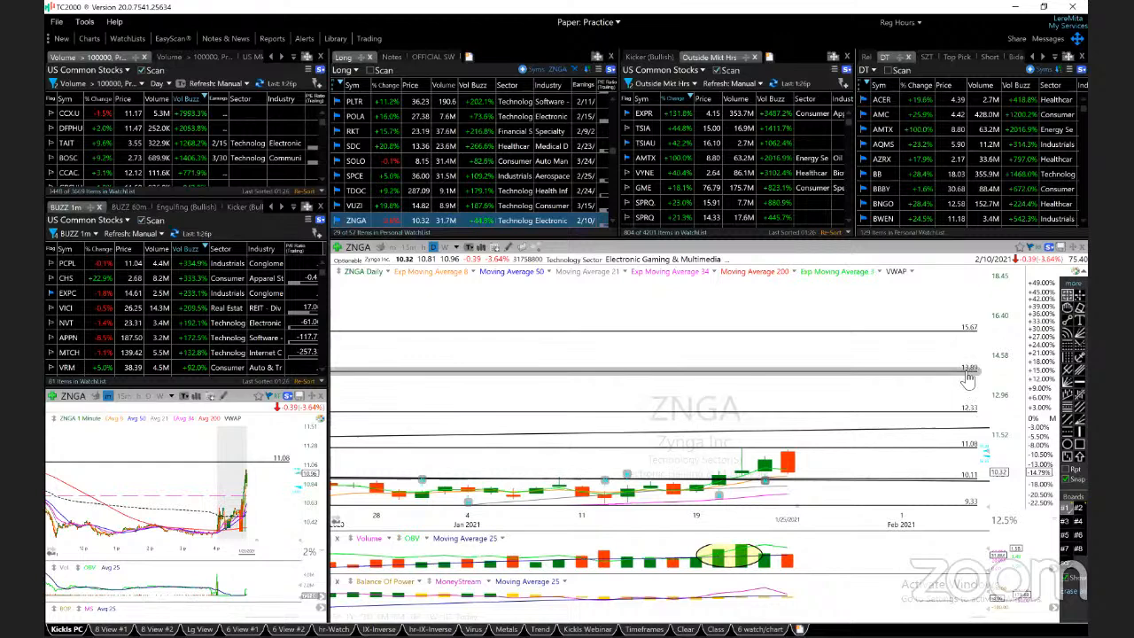
mouse_move(965, 341)
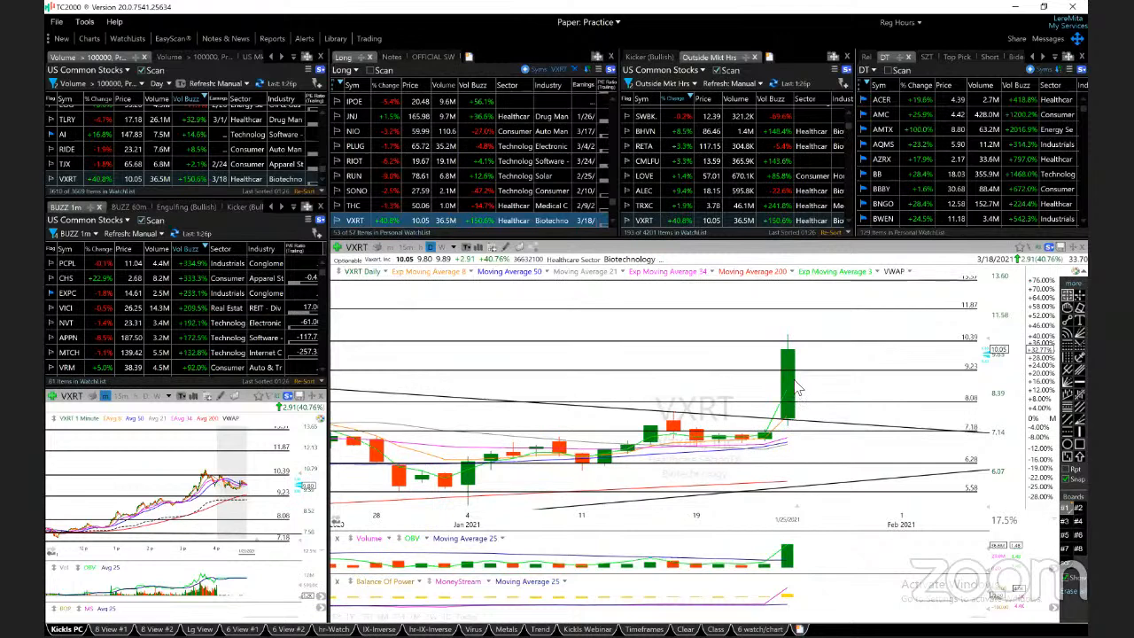
mouse_move(969, 345)
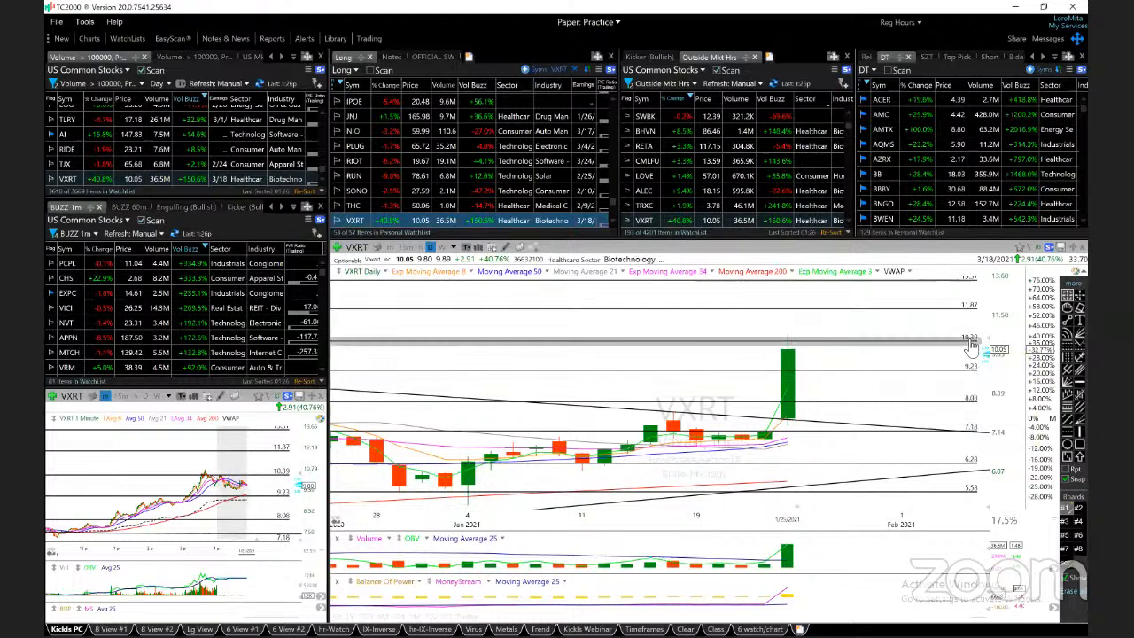
mouse_move(992, 353)
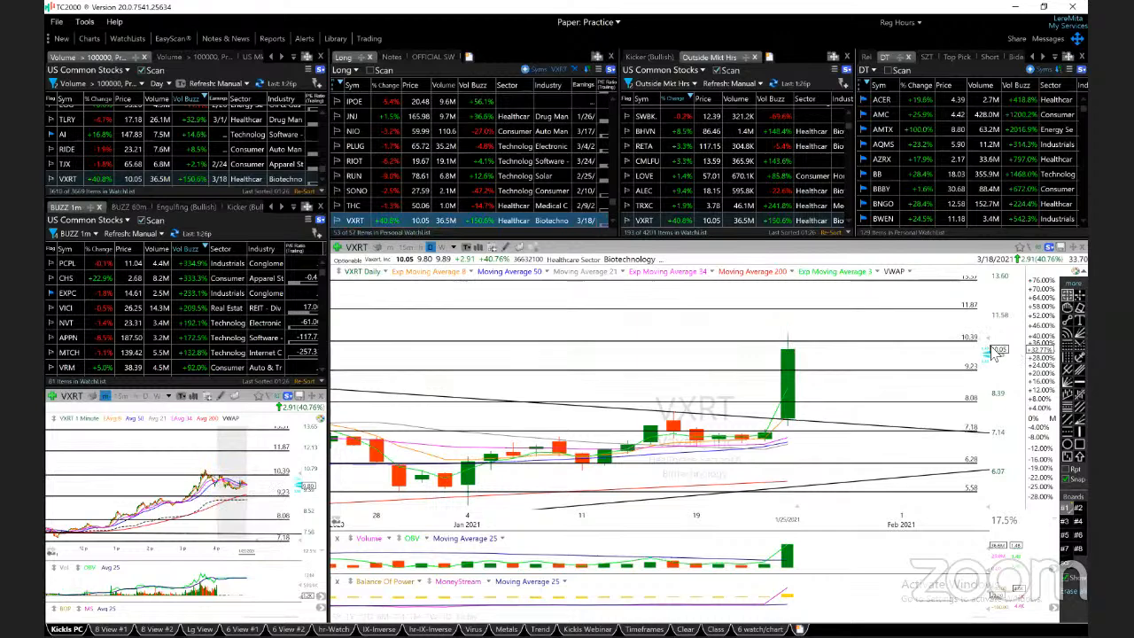